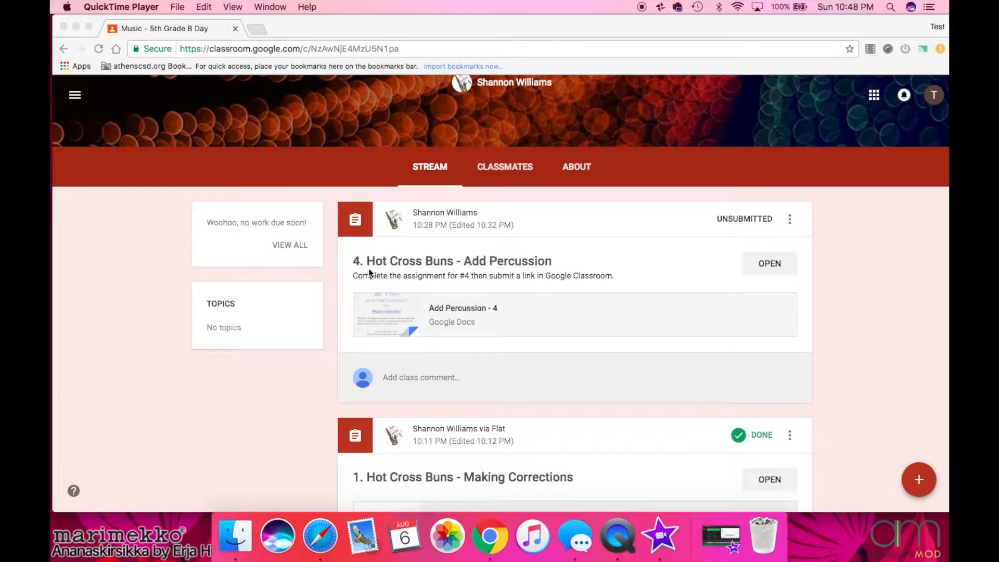
mouse_move(368, 282)
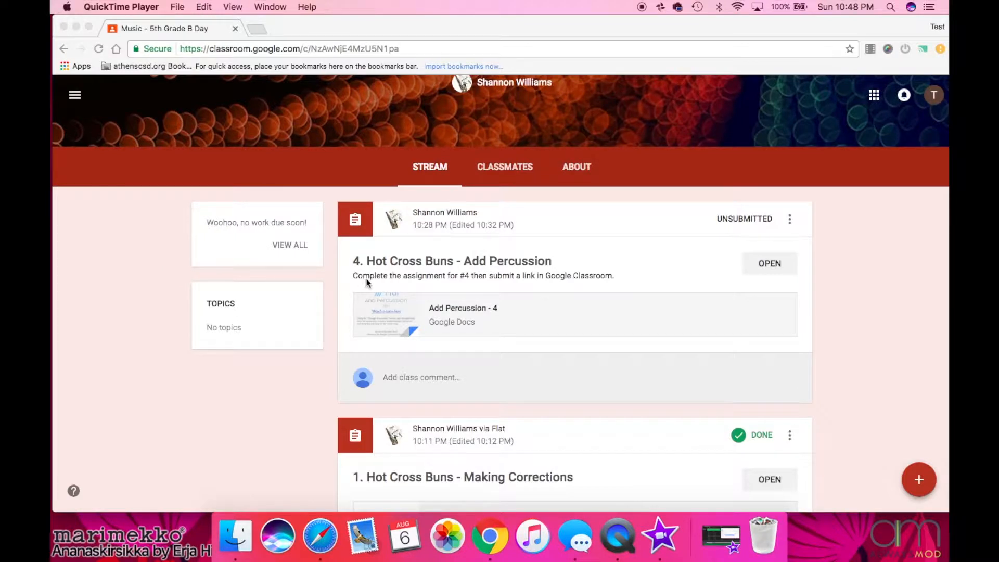
mouse_move(419, 339)
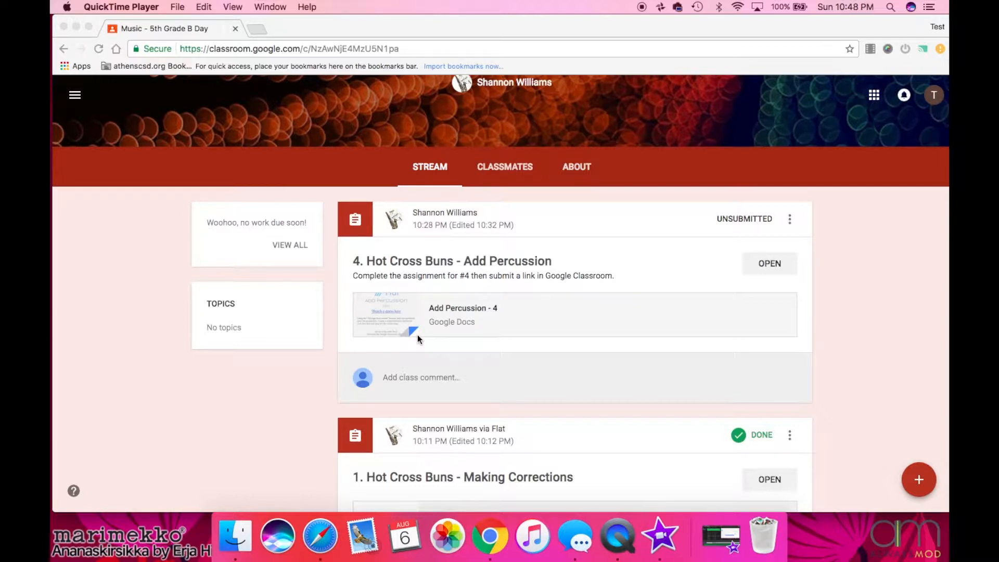
mouse_move(520, 334)
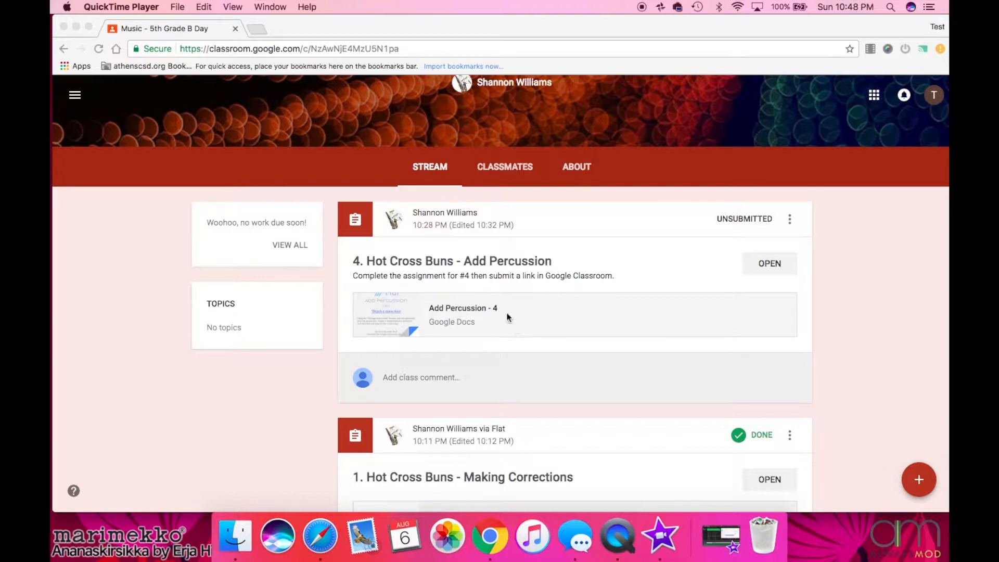
mouse_move(452, 312)
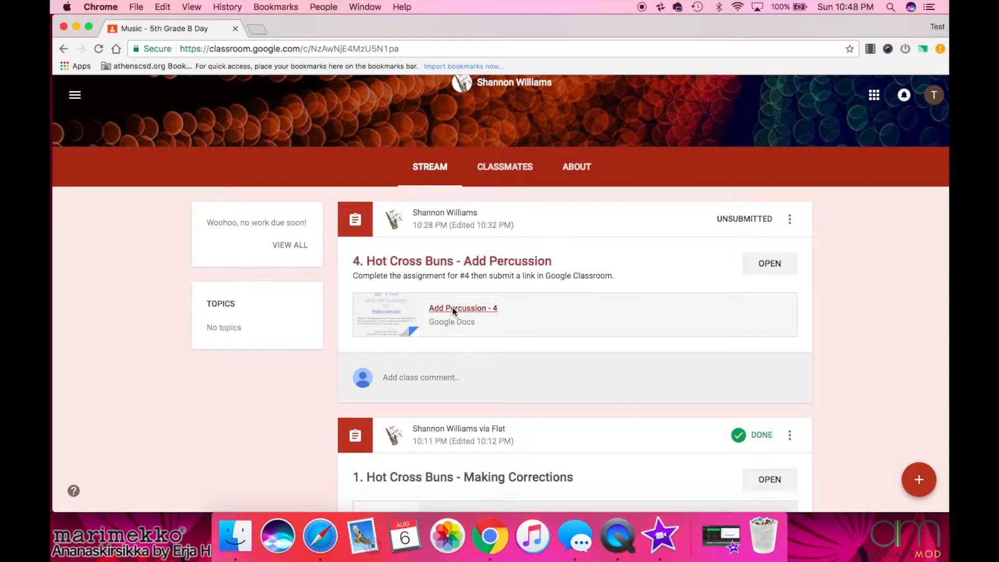
- Open the 'Add Percussion - 4' instructions doc and read down through its task list
click(462, 307)
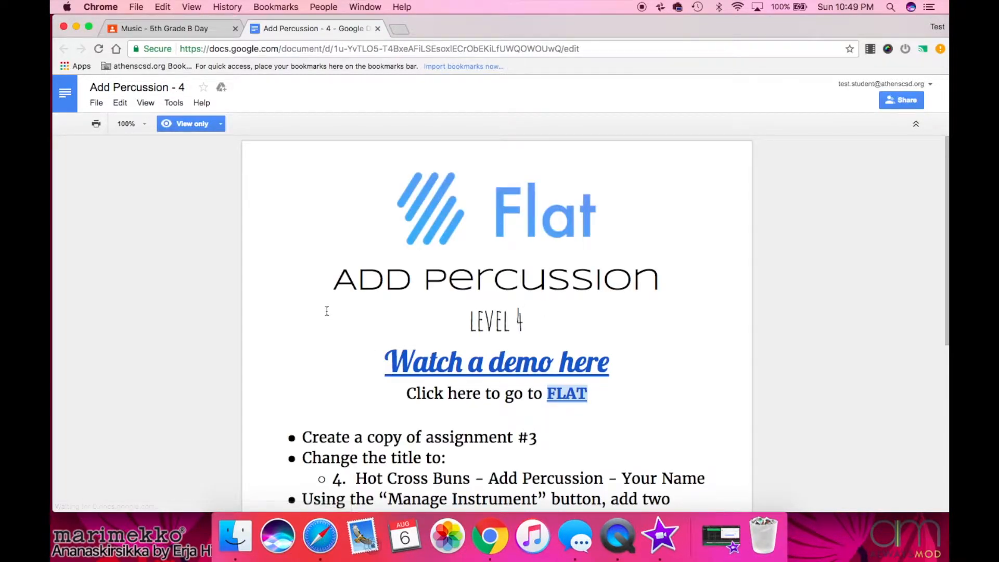
scroll(down, 3)
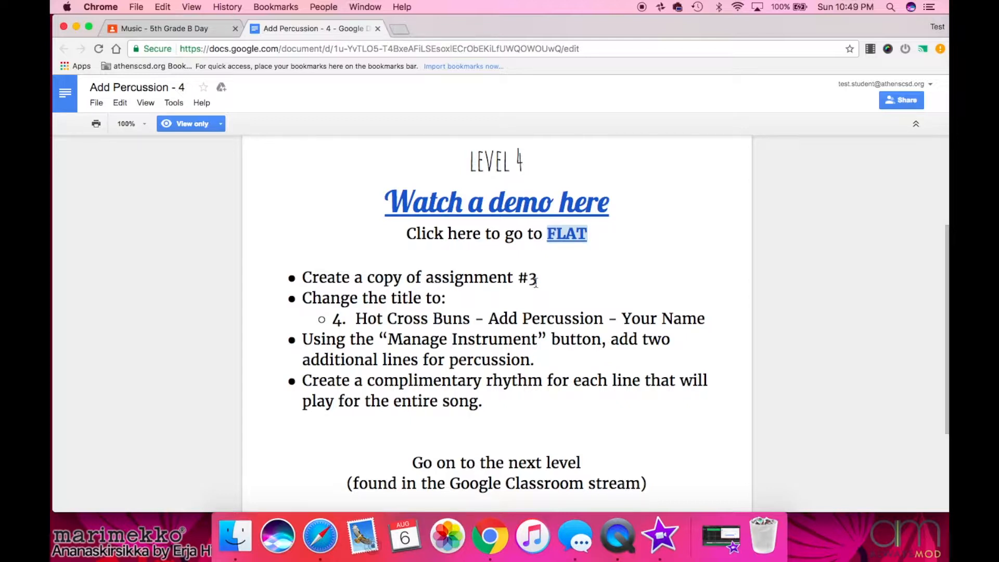
mouse_move(408, 298)
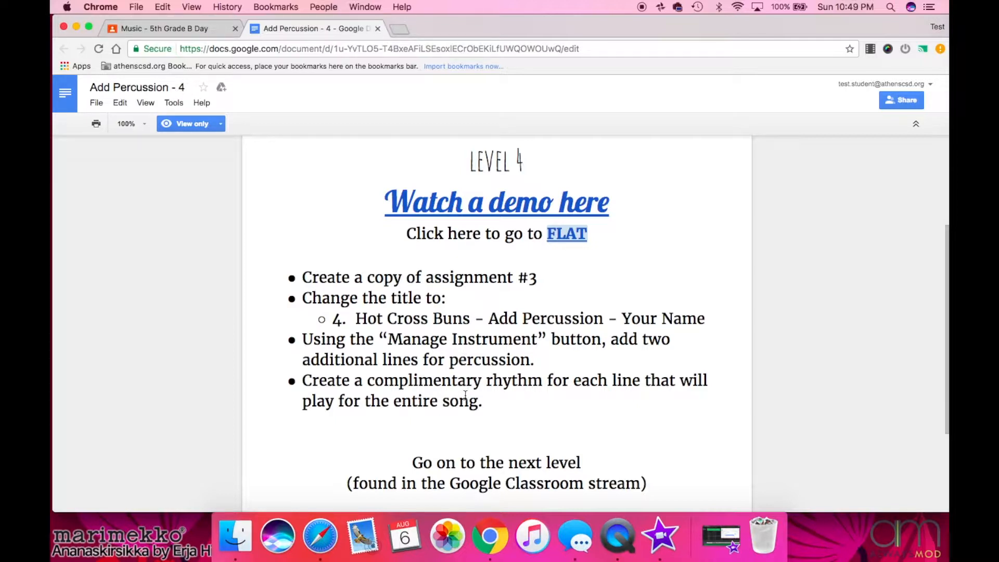
mouse_move(567, 233)
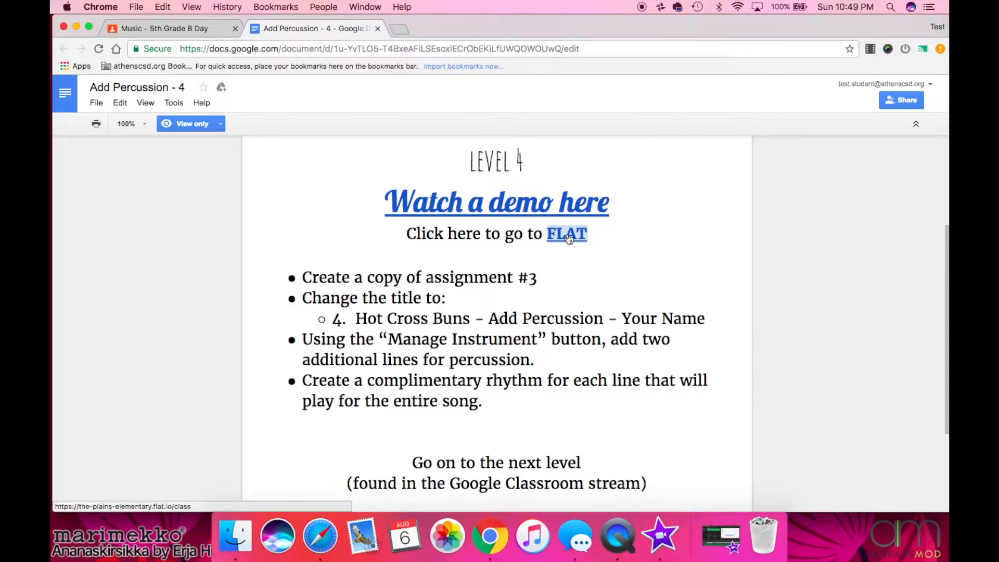
- From My scores in Flat, copy the '3. Hot Cross Buns - Add Instruments' score
click(567, 233)
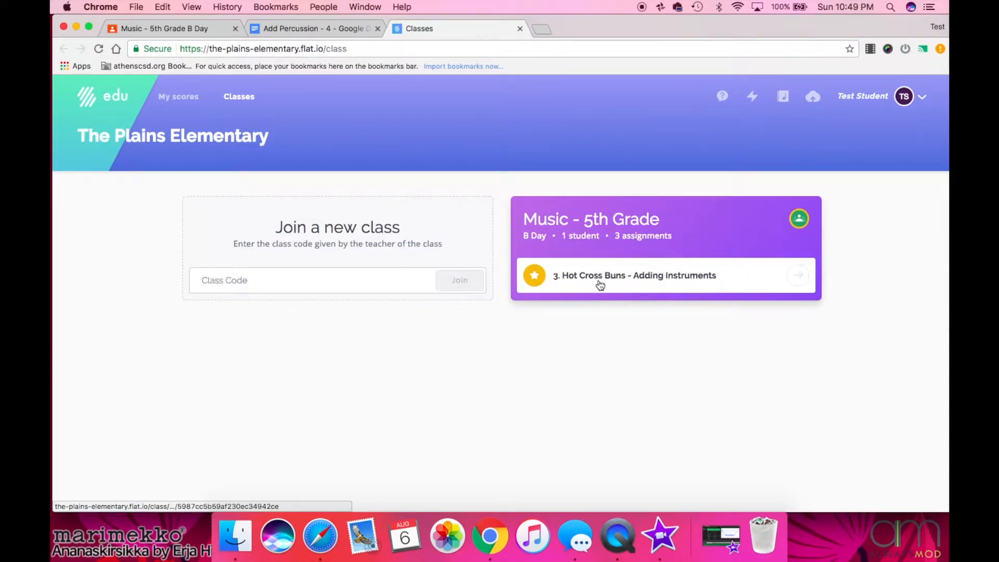
mouse_move(178, 96)
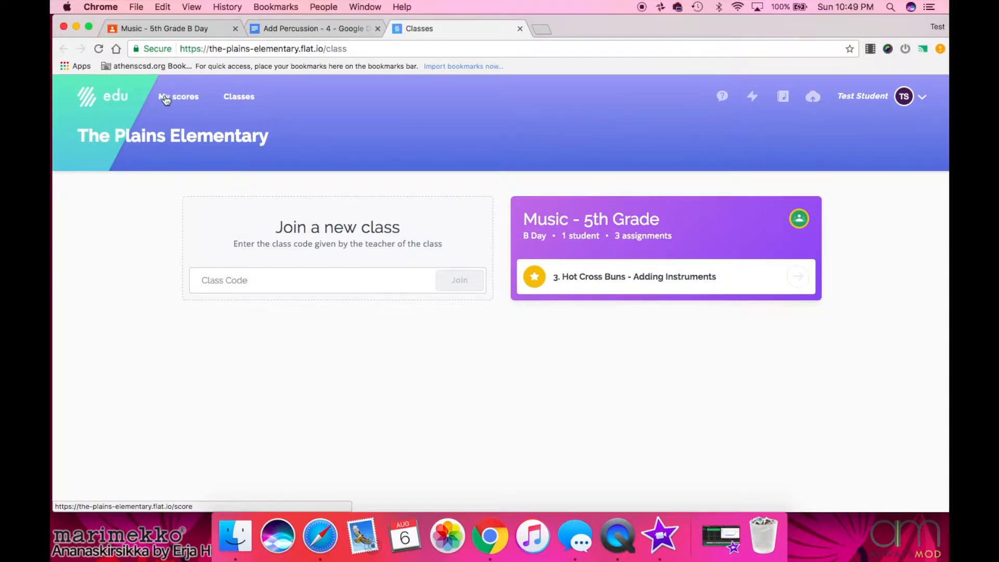
click(178, 97)
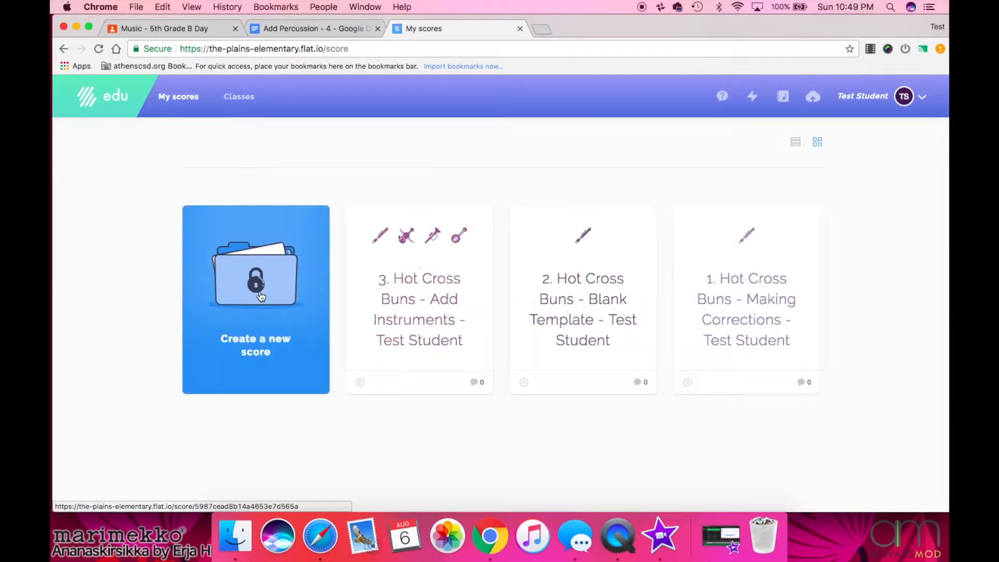
click(418, 299)
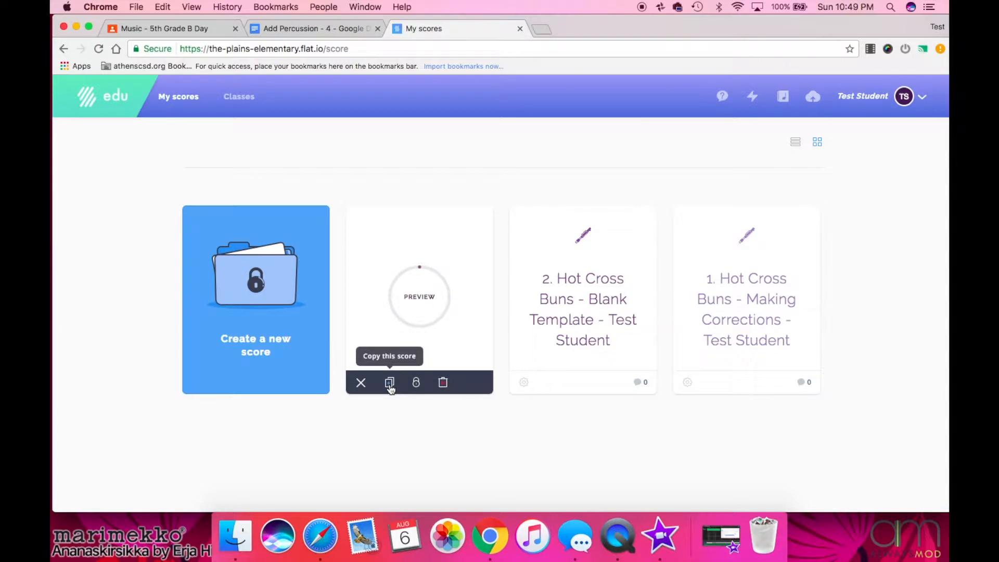
click(390, 382)
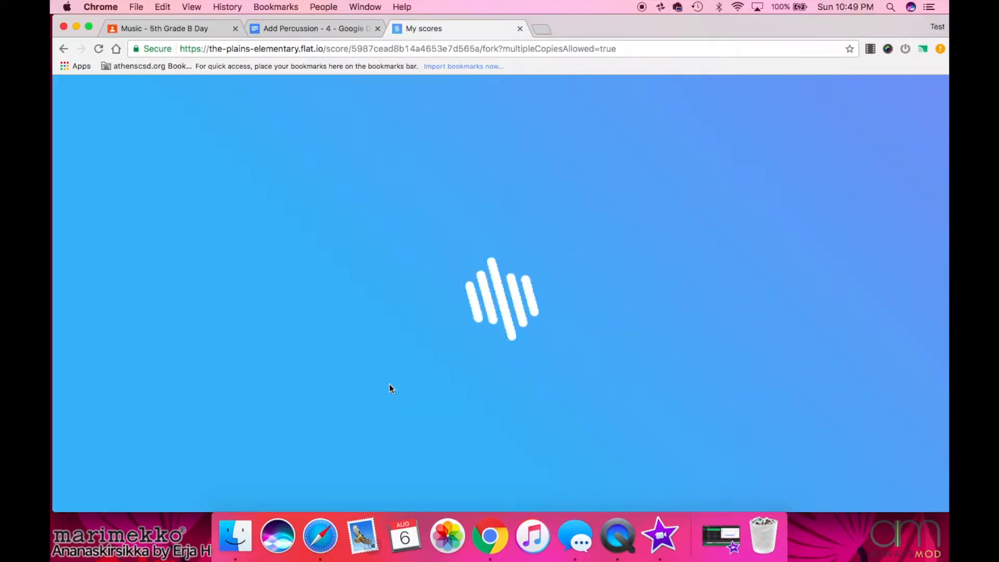
click(313, 28)
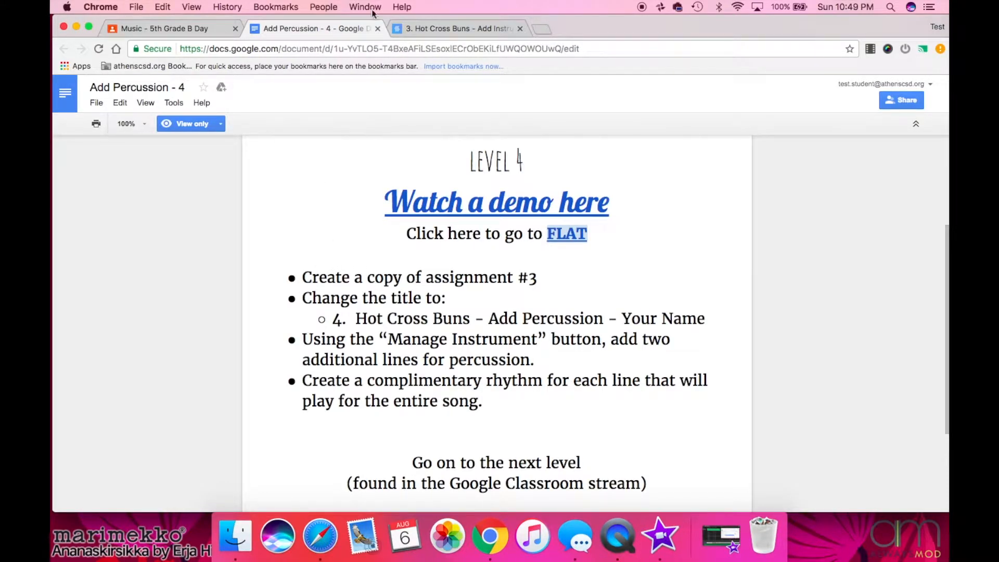
click(457, 28)
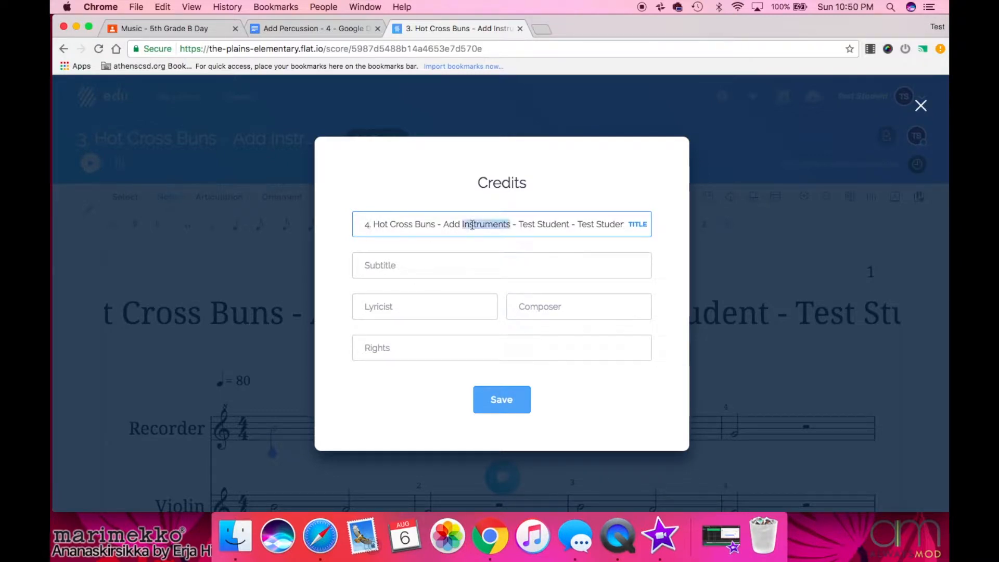
text(Percussion)
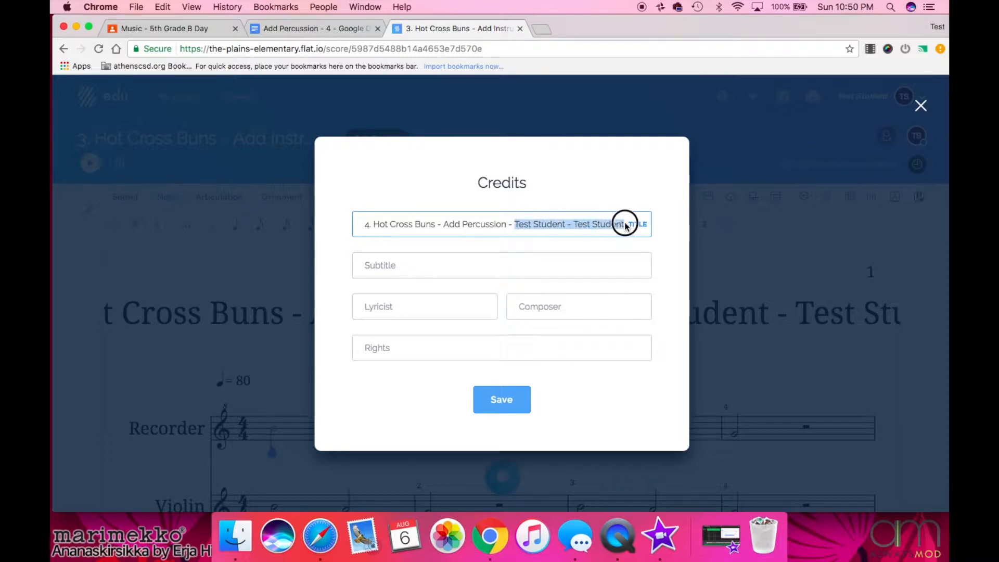
text(Shannon)
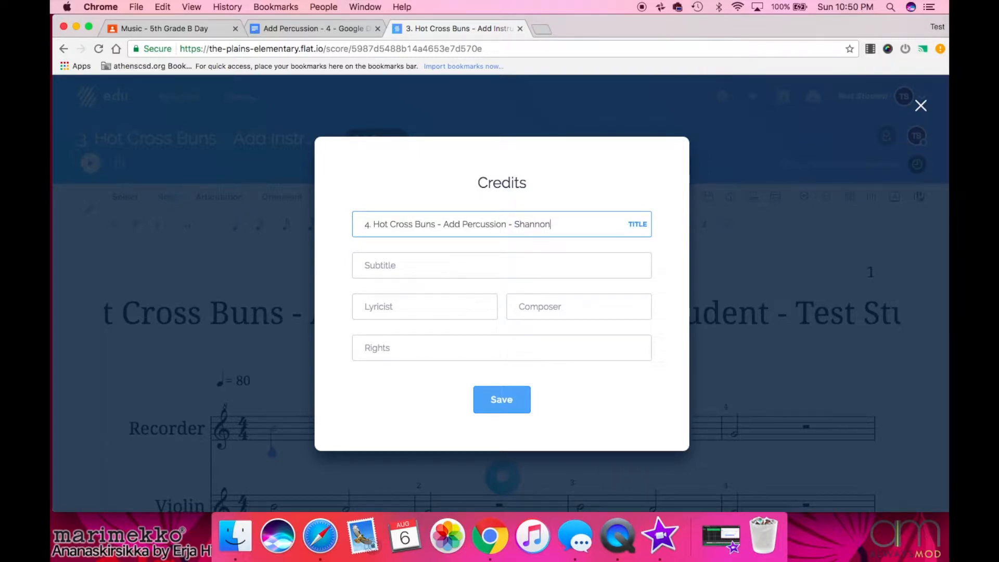
text(Williams)
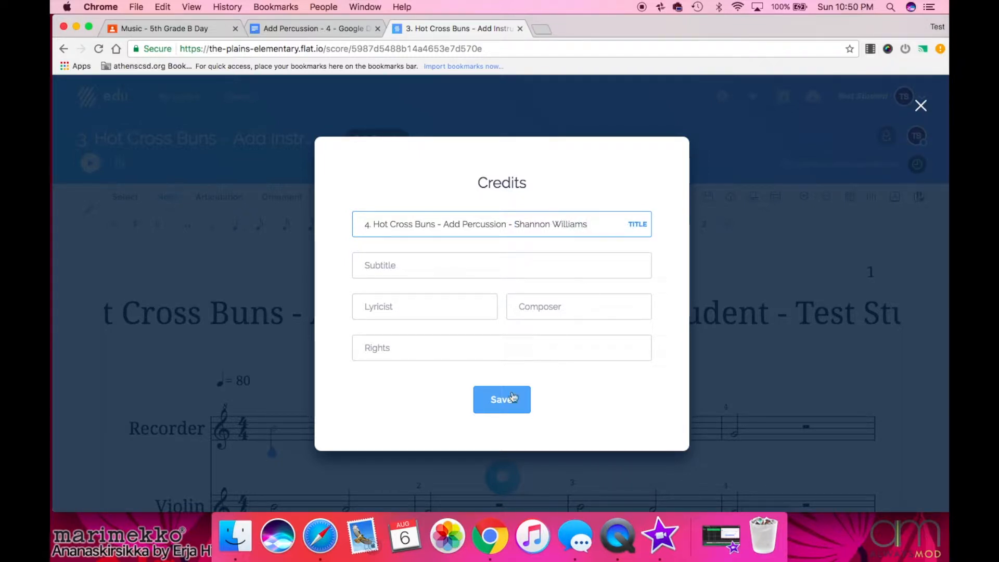
click(502, 399)
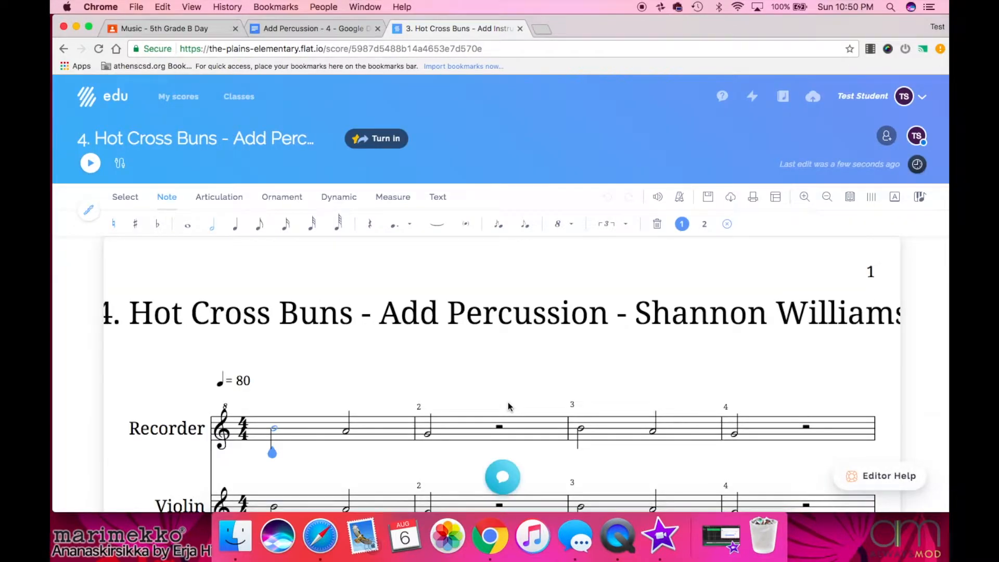
- Add an Acoustic Bass Drum part from the Percussion category in instrument settings
scroll(down, 3)
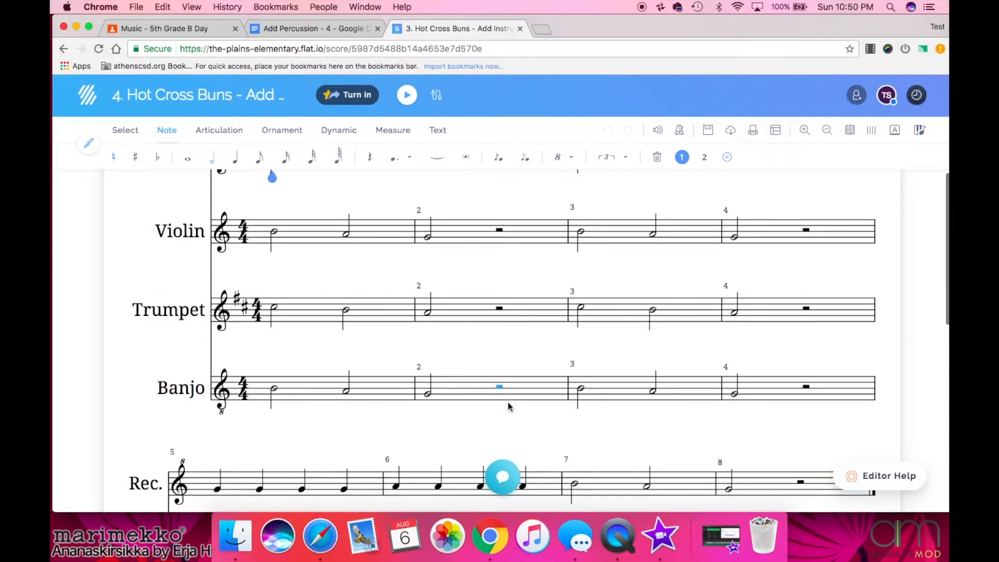
scroll(up, 3)
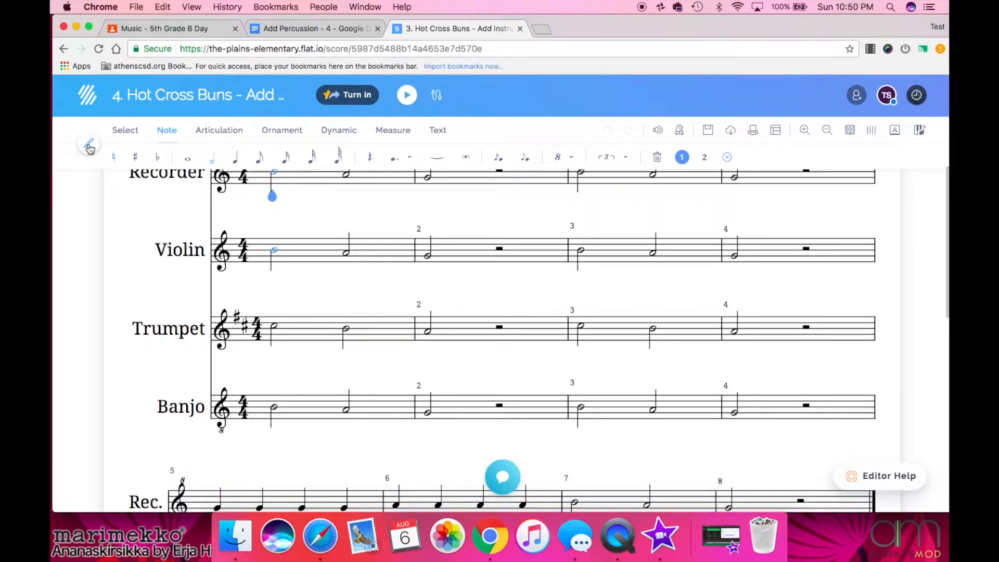
click(88, 143)
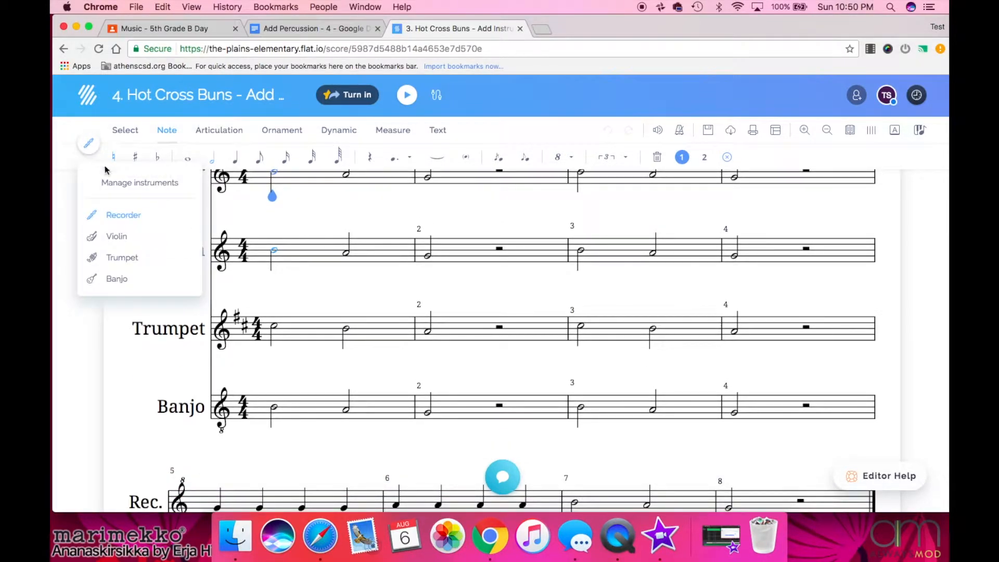
click(139, 182)
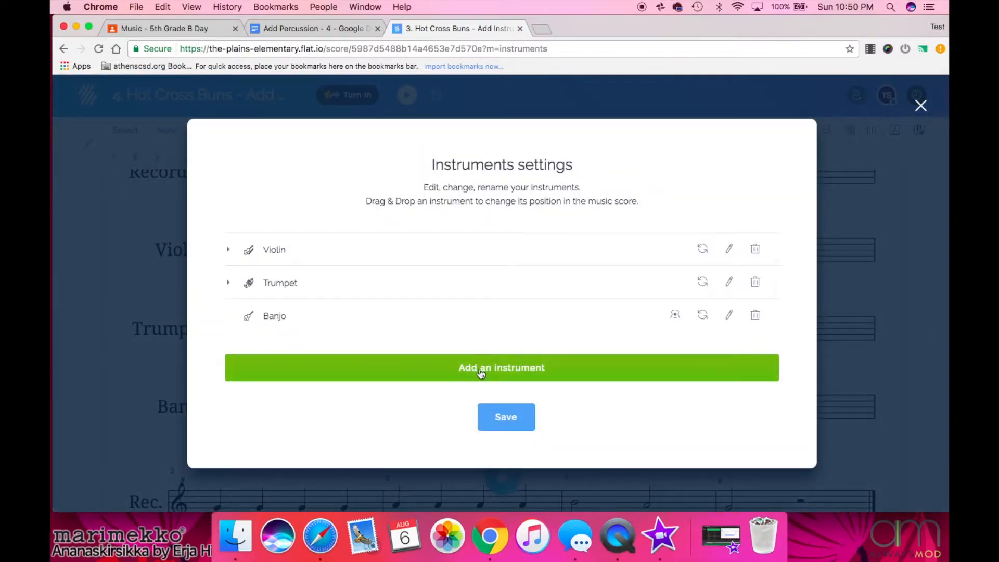
click(502, 368)
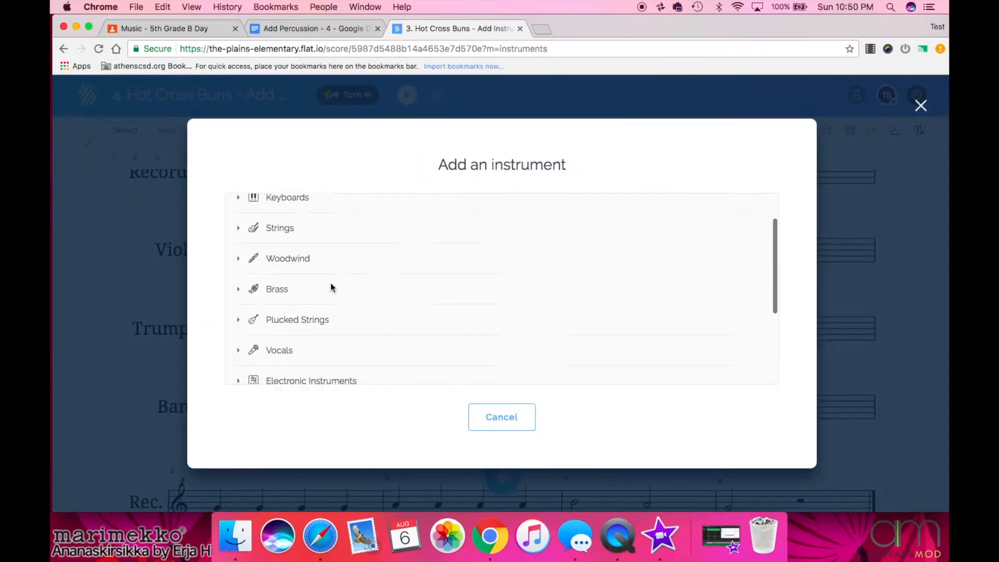
scroll(down, 3)
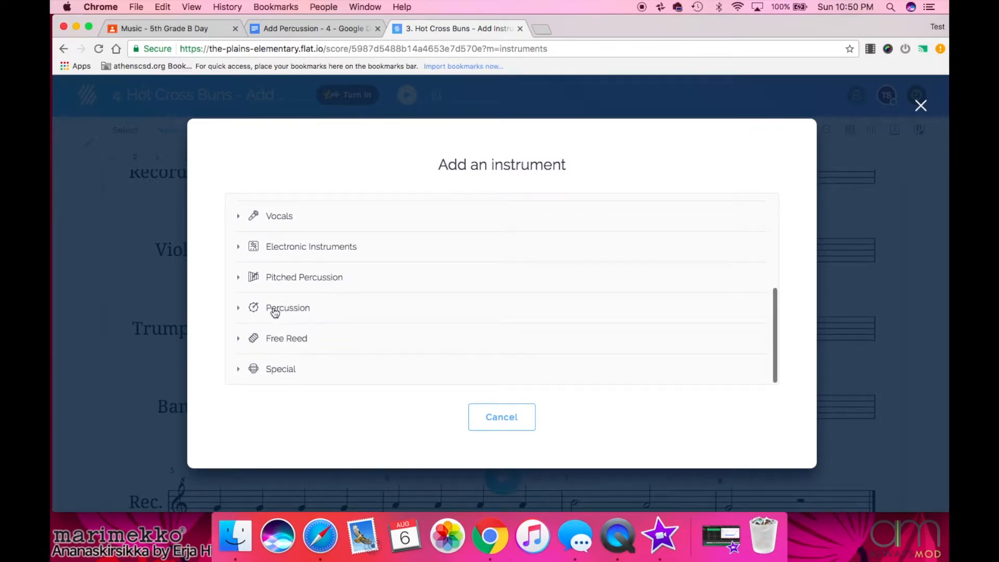
mouse_move(282, 282)
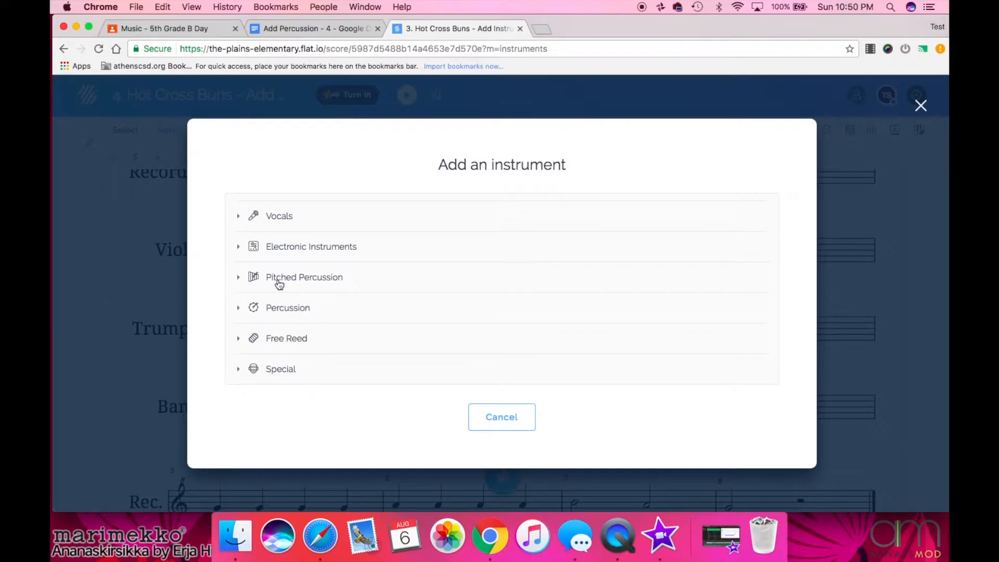
mouse_move(241, 315)
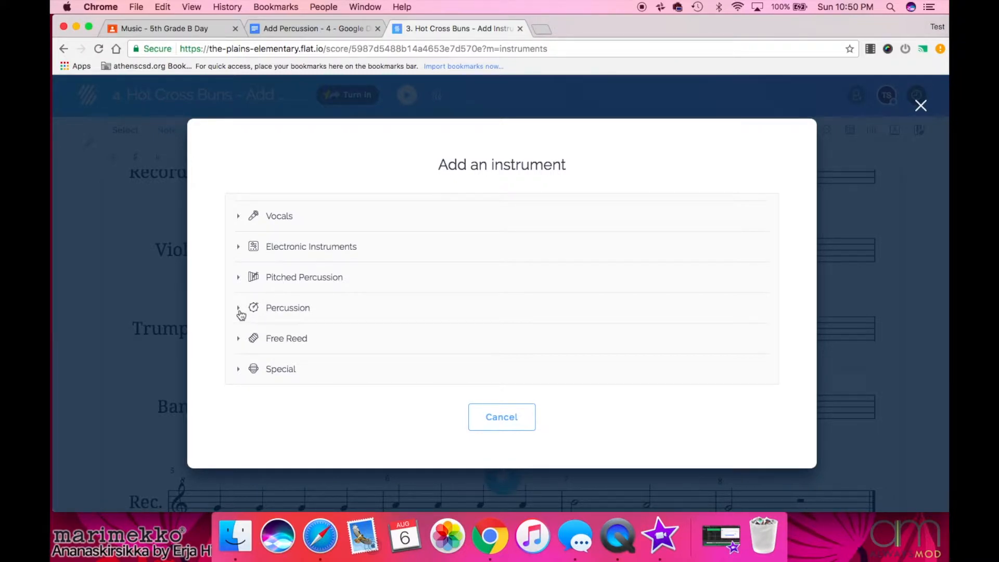
click(502, 417)
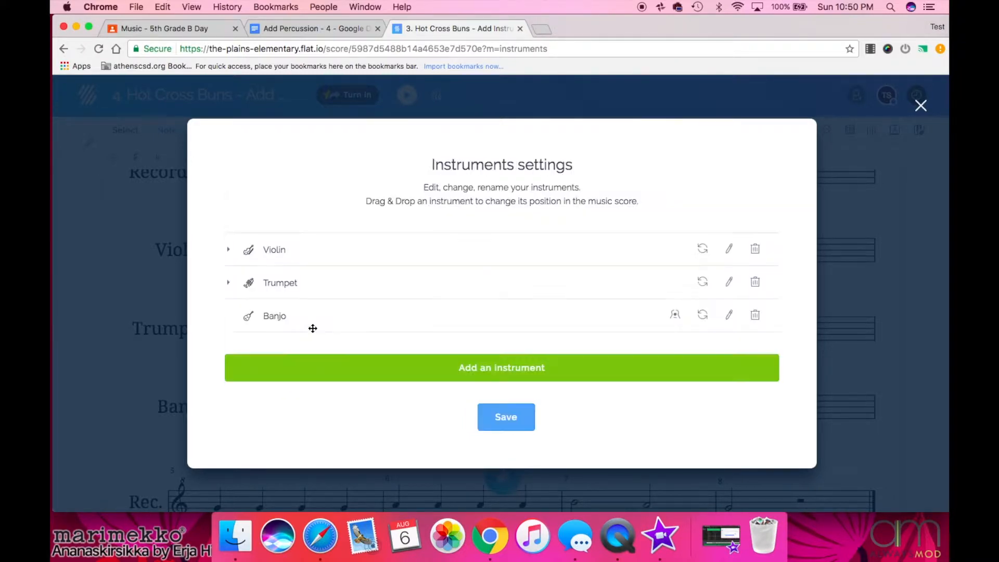
- Add a Tambourine part and save the updated instrument list
click(501, 367)
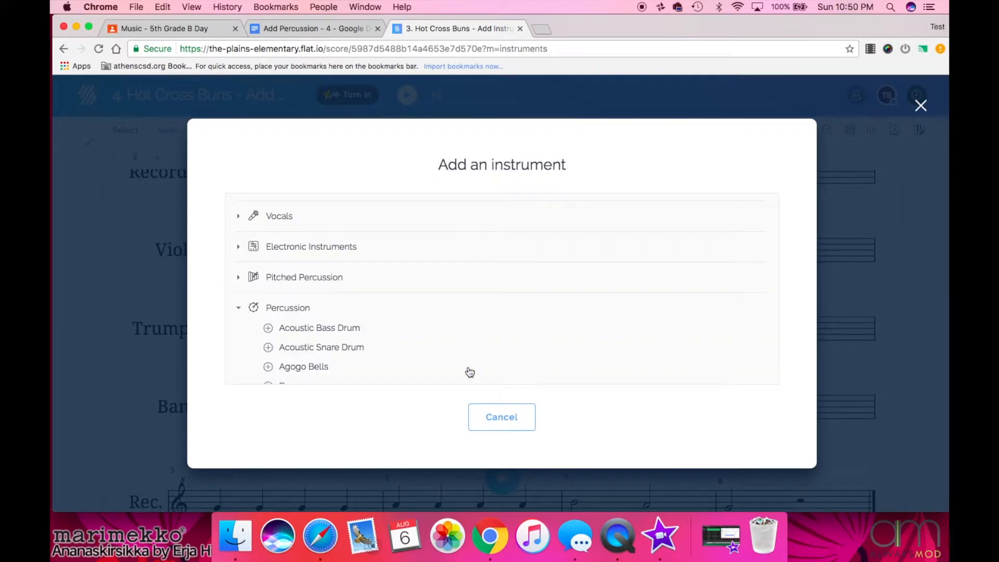
mouse_move(351, 332)
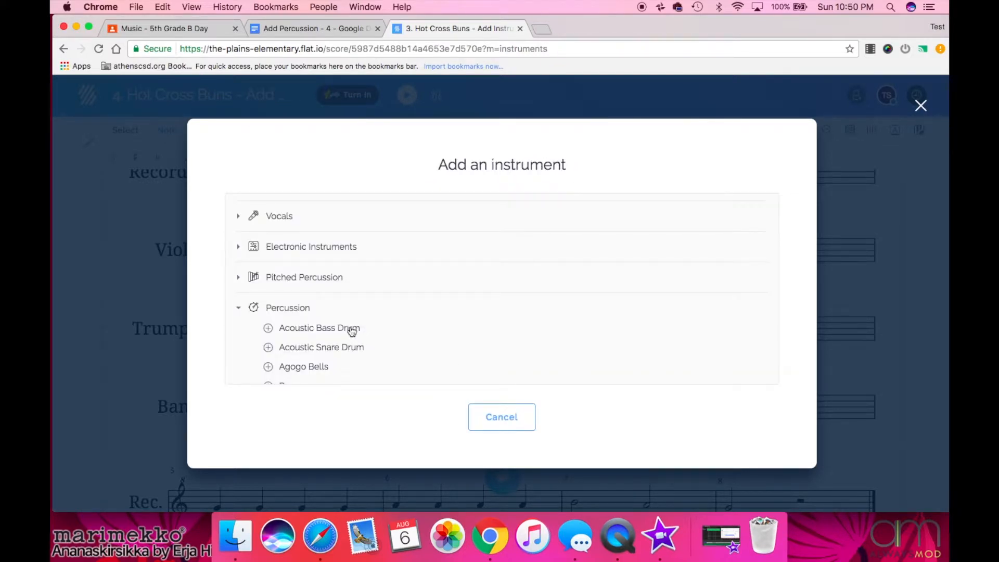
scroll(down, 3)
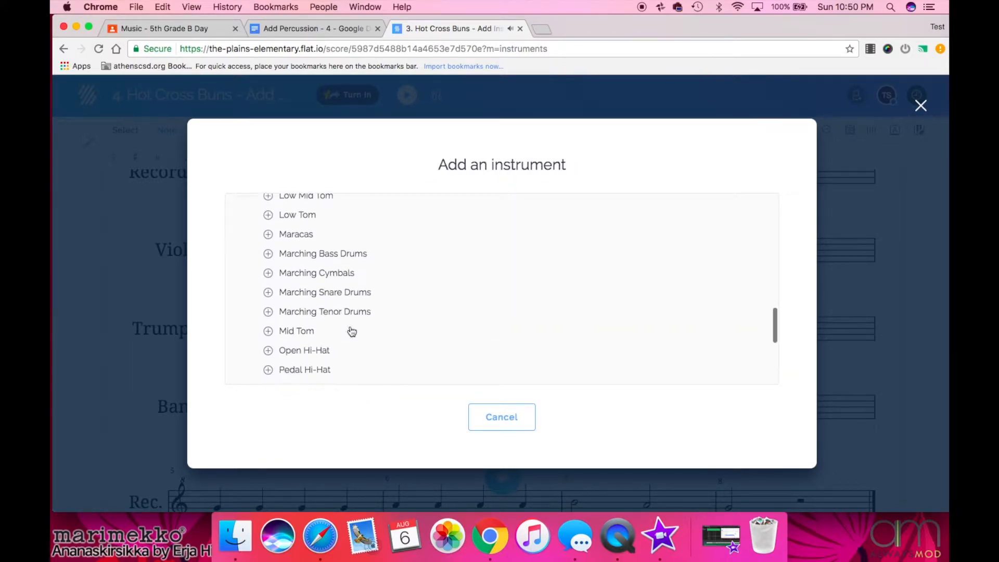
scroll(down, 3)
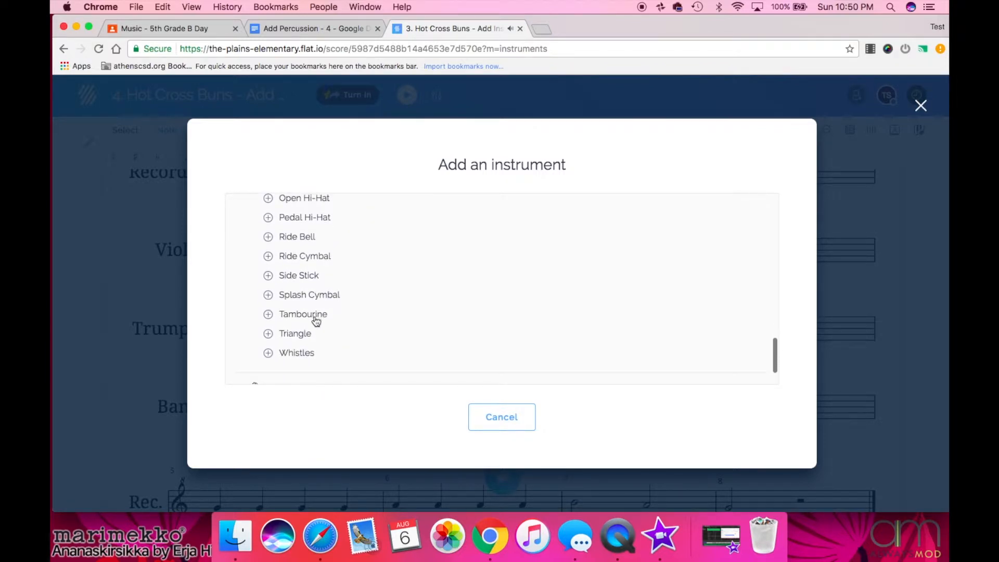
click(502, 416)
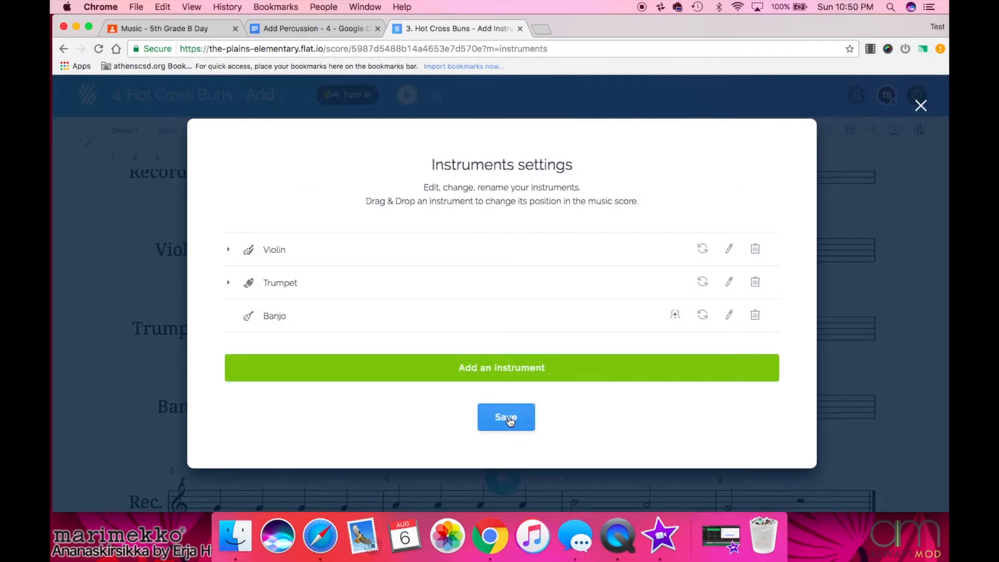
click(506, 417)
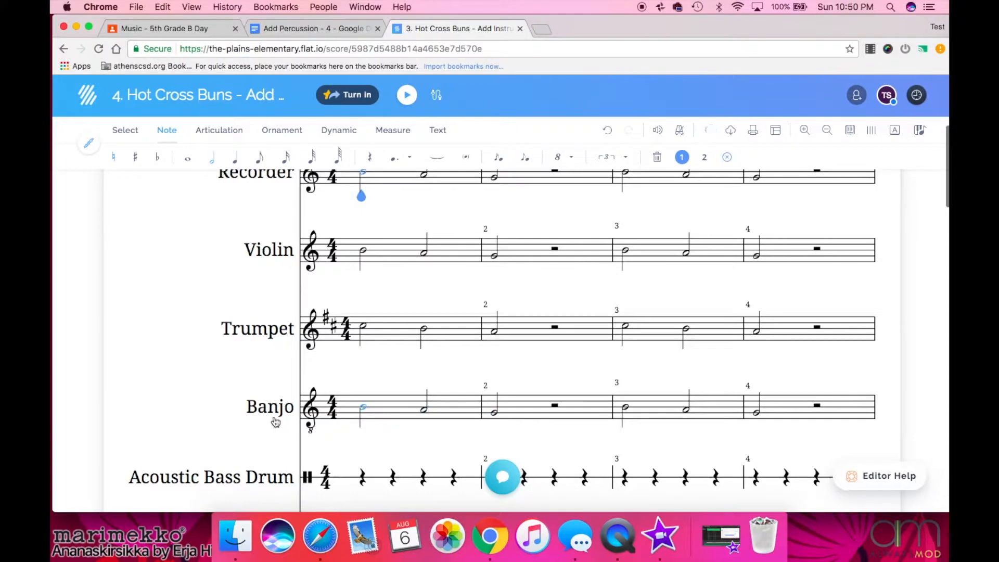
- Scroll down to the Acoustic Bass Drum staff to work on its four-measure rhythm
scroll(down, 3)
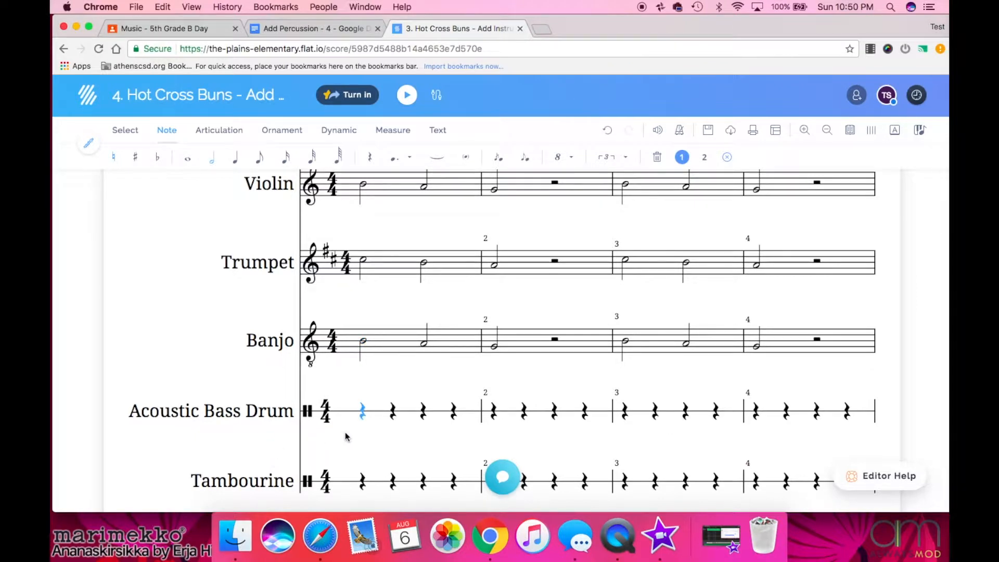
mouse_move(255, 423)
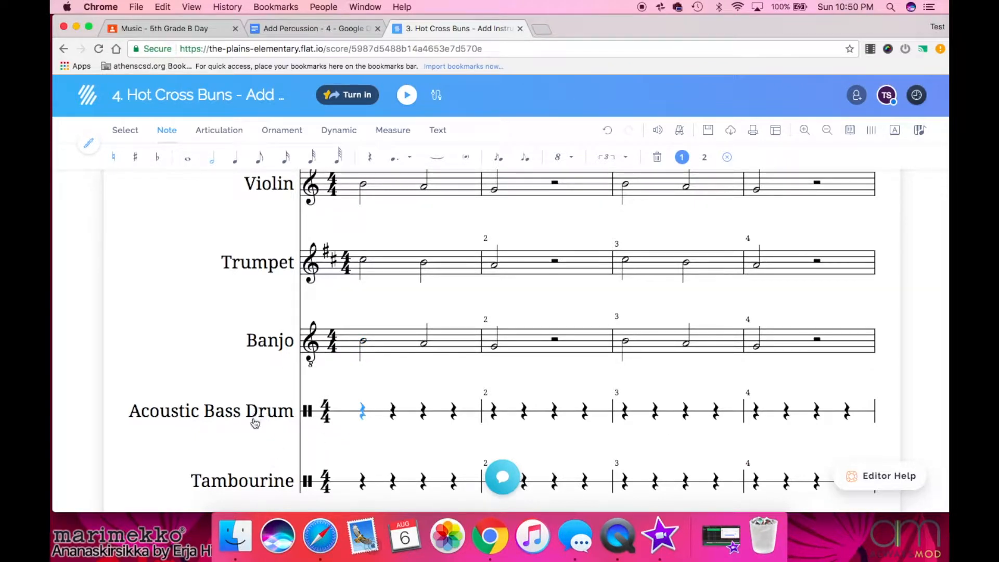
mouse_move(269, 327)
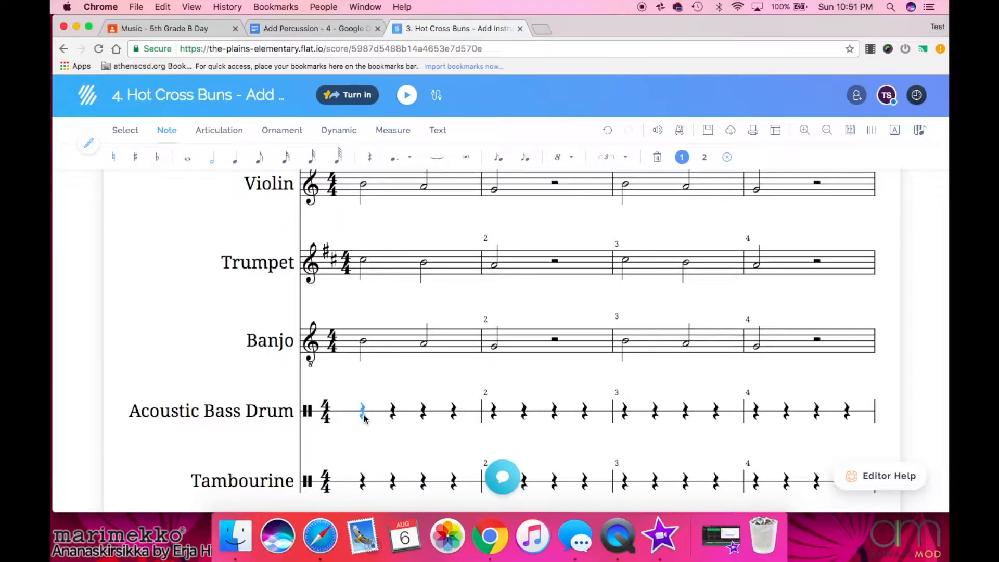
mouse_move(334, 427)
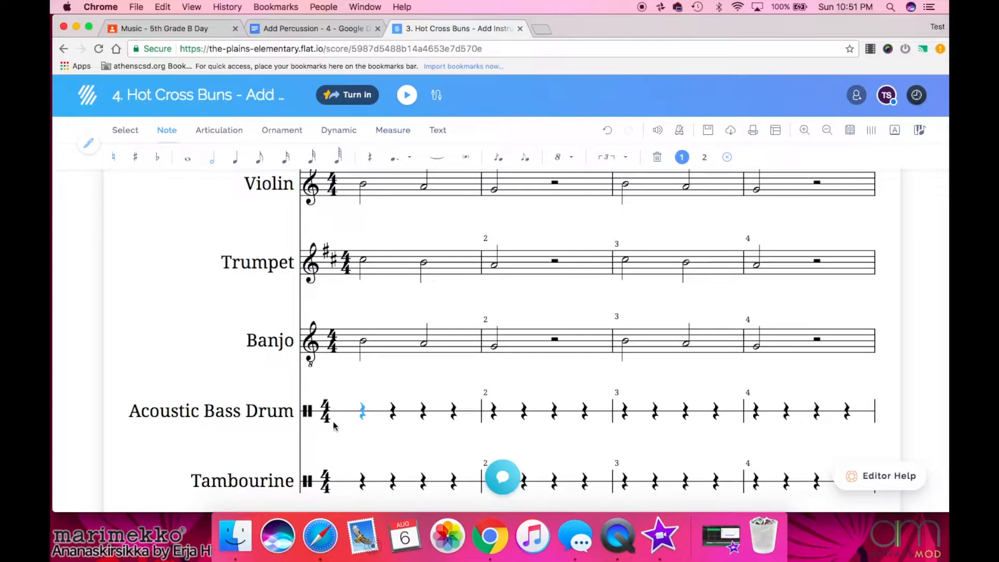
mouse_move(235, 157)
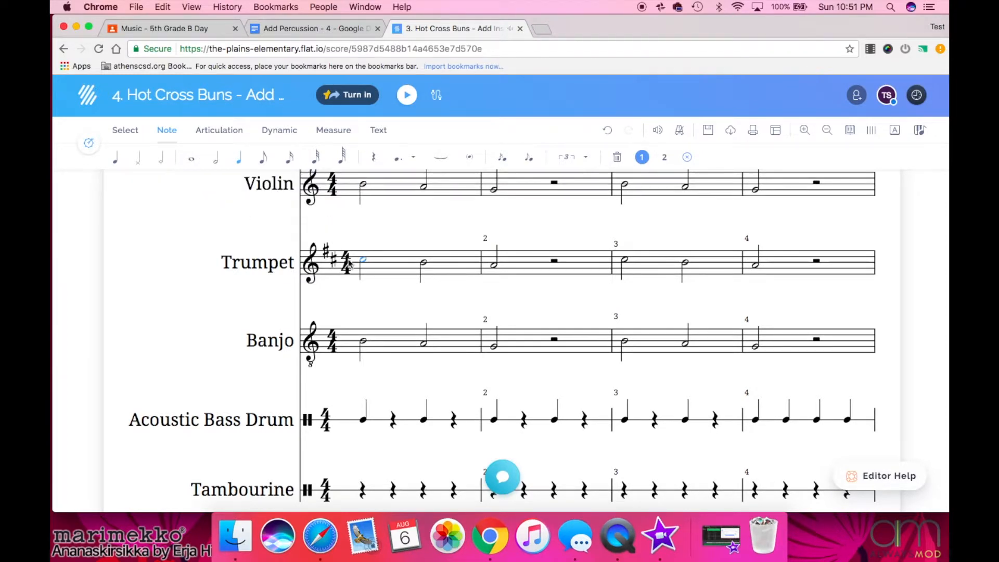
scroll(down, 3)
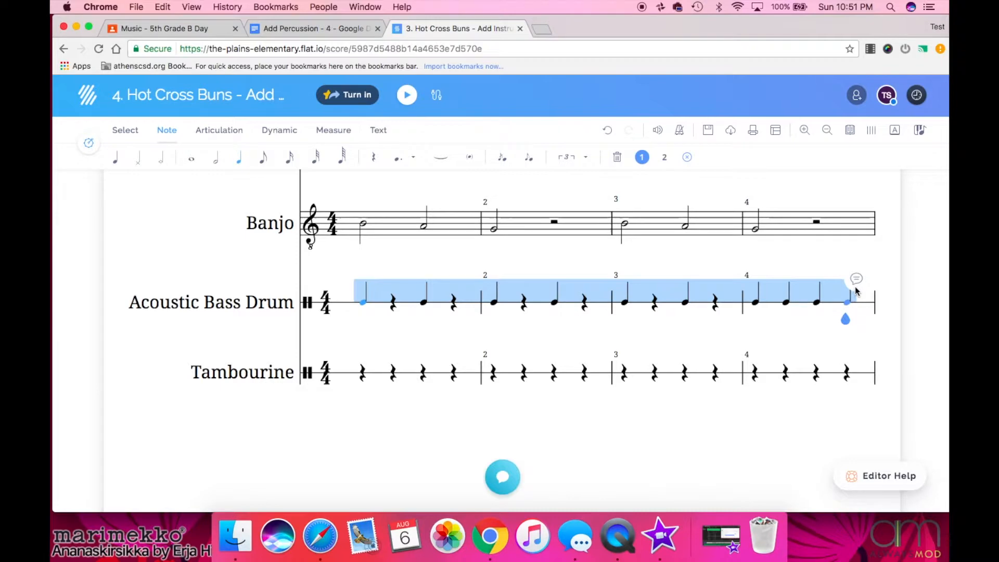
scroll(down, 3)
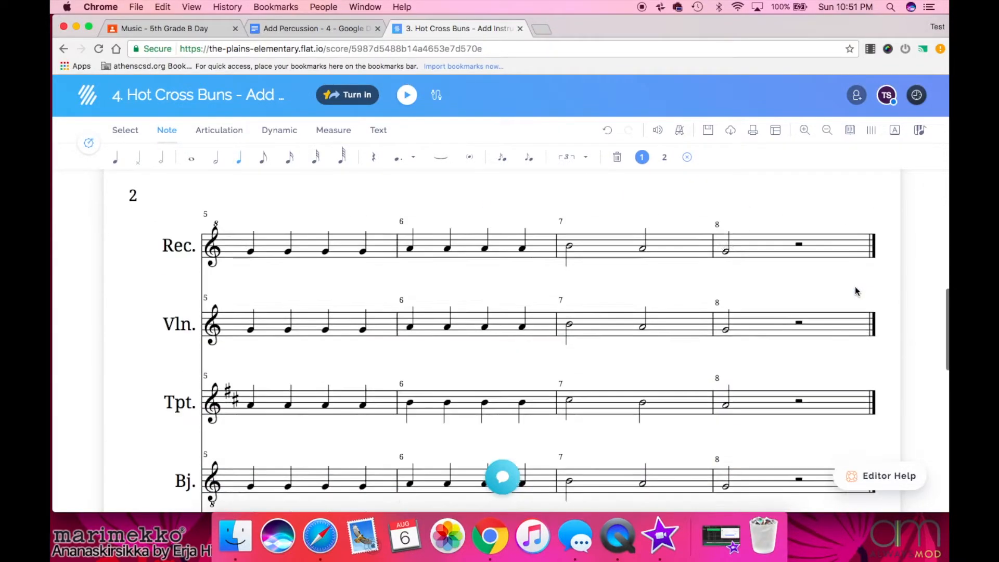
scroll(down, 3)
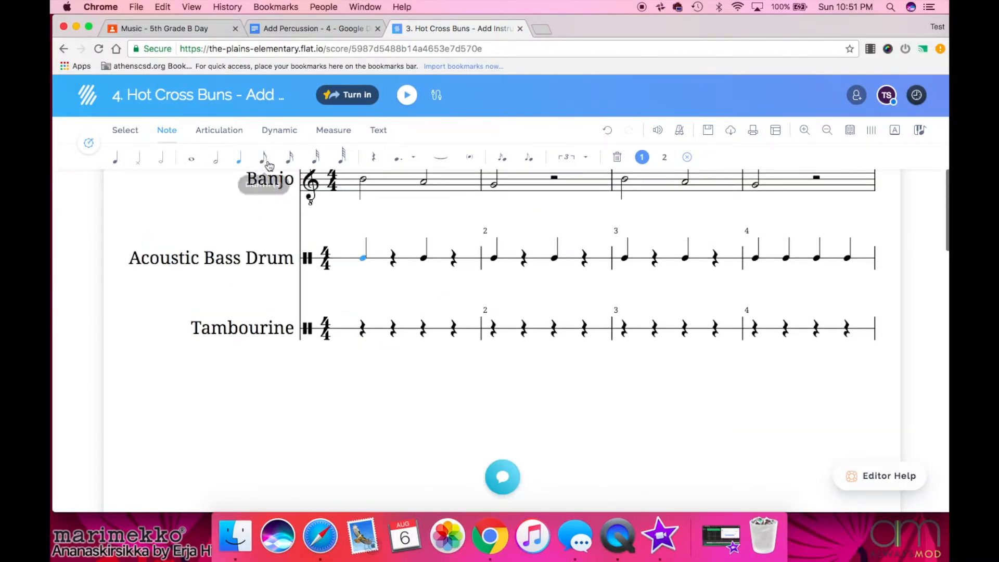
- Enter eighth and quarter notes on the Tambourine staff in measures 1 through 3
click(391, 327)
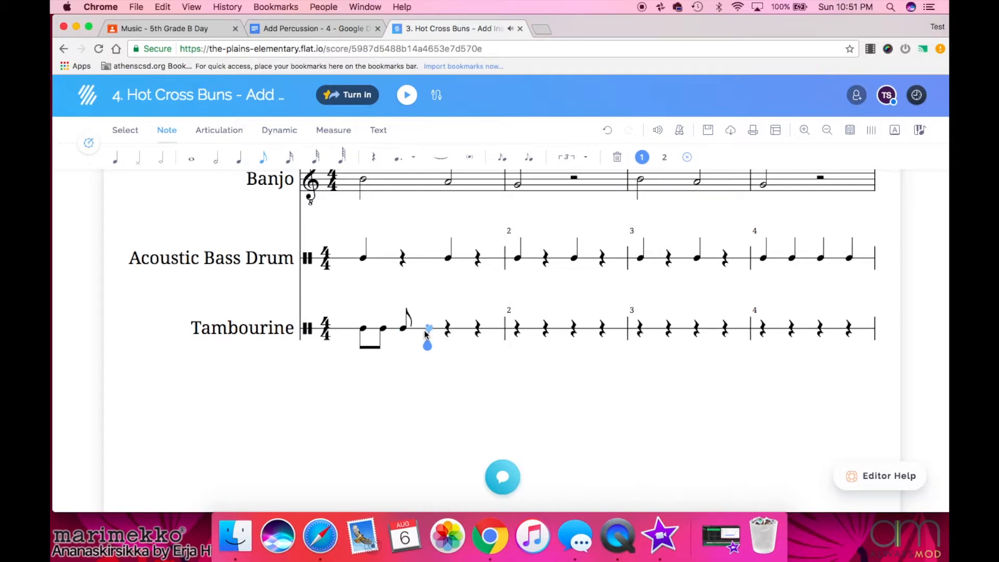
click(238, 158)
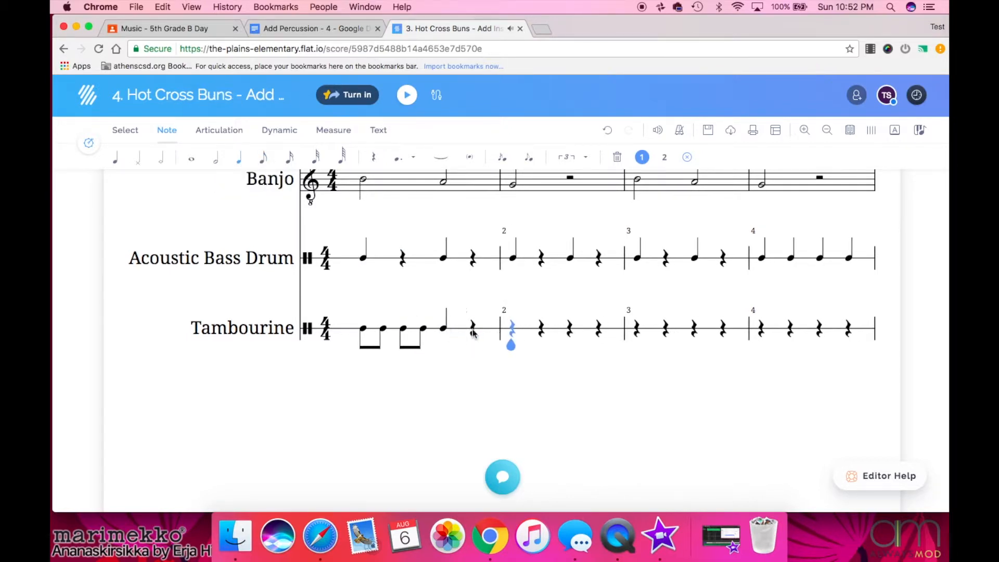
click(263, 157)
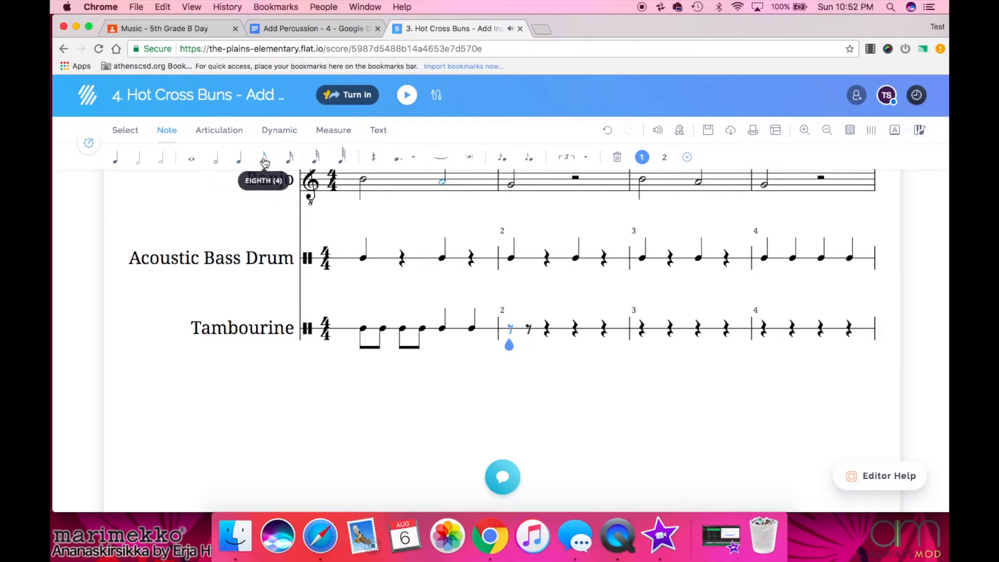
click(263, 158)
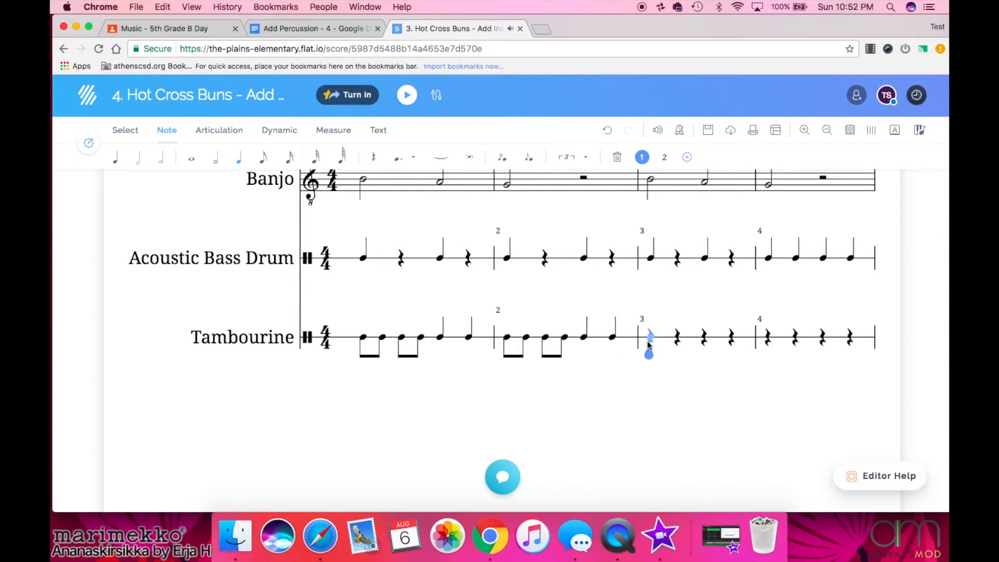
mouse_move(649, 338)
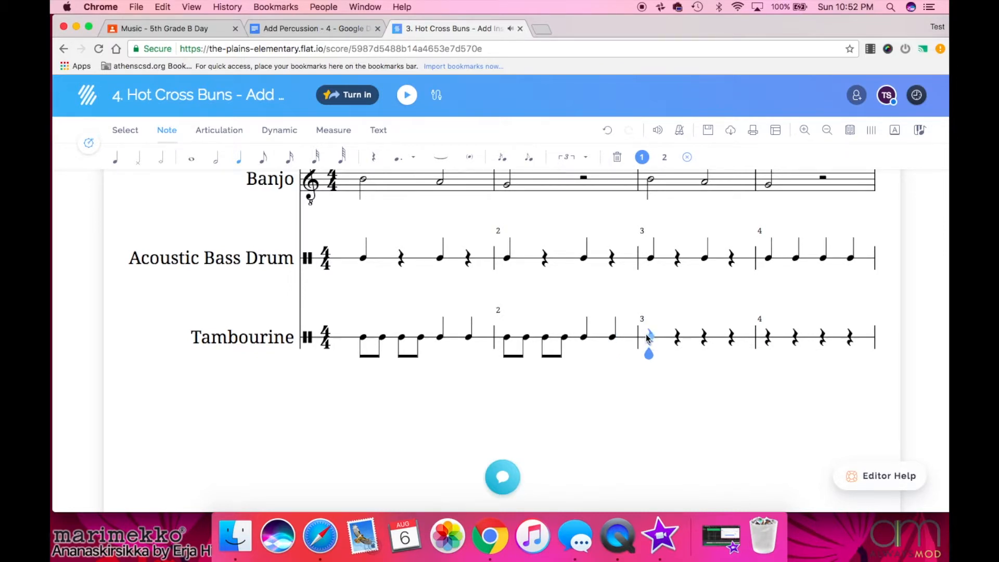
mouse_move(264, 157)
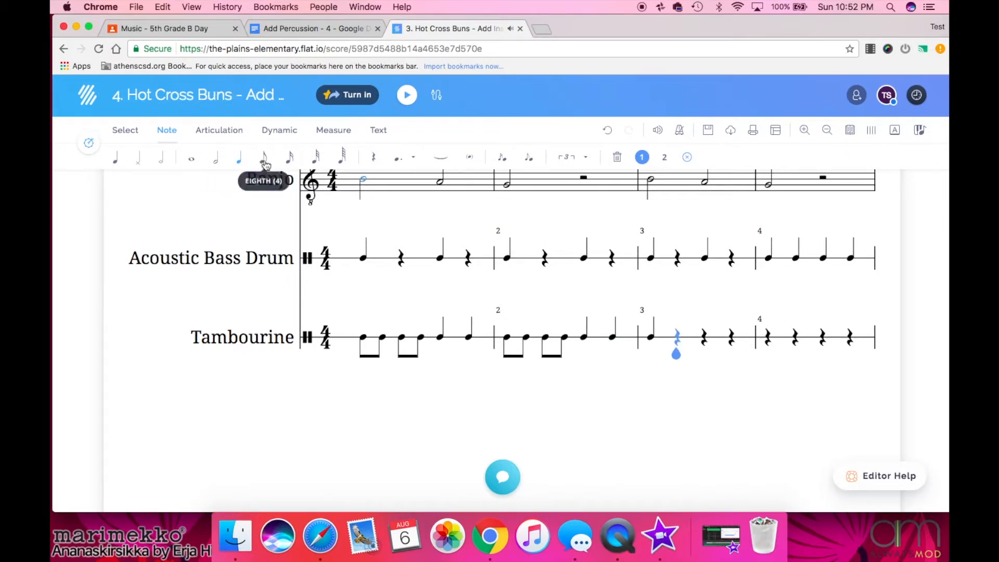
click(262, 157)
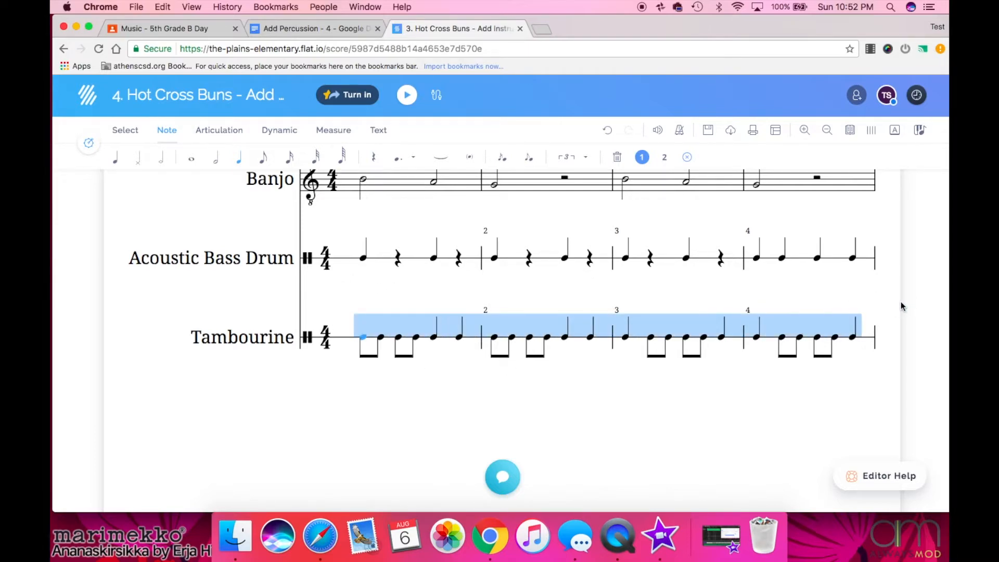
- Scroll the score to the Tambourine staff's measures 5–8
scroll(down, 3)
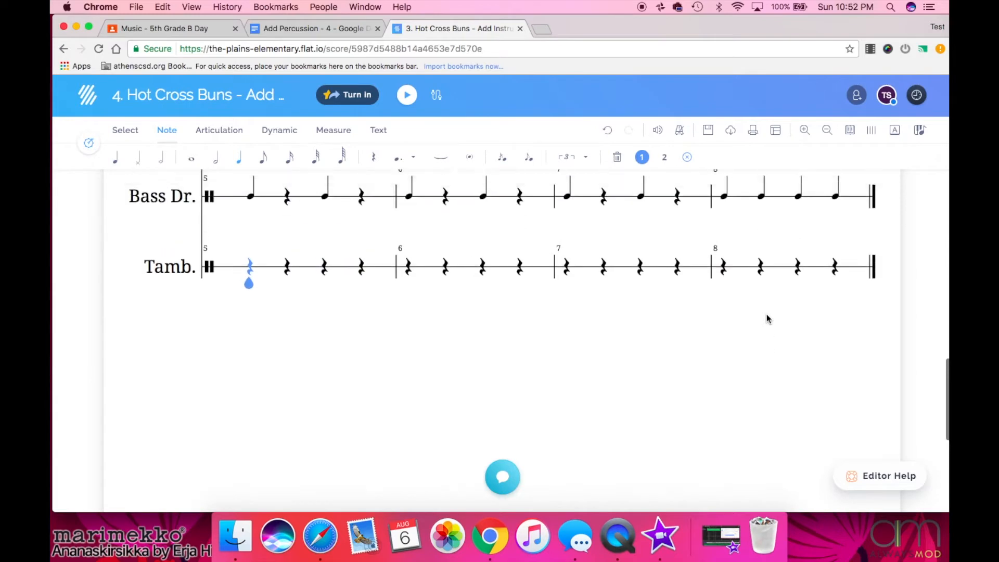
scroll(down, 3)
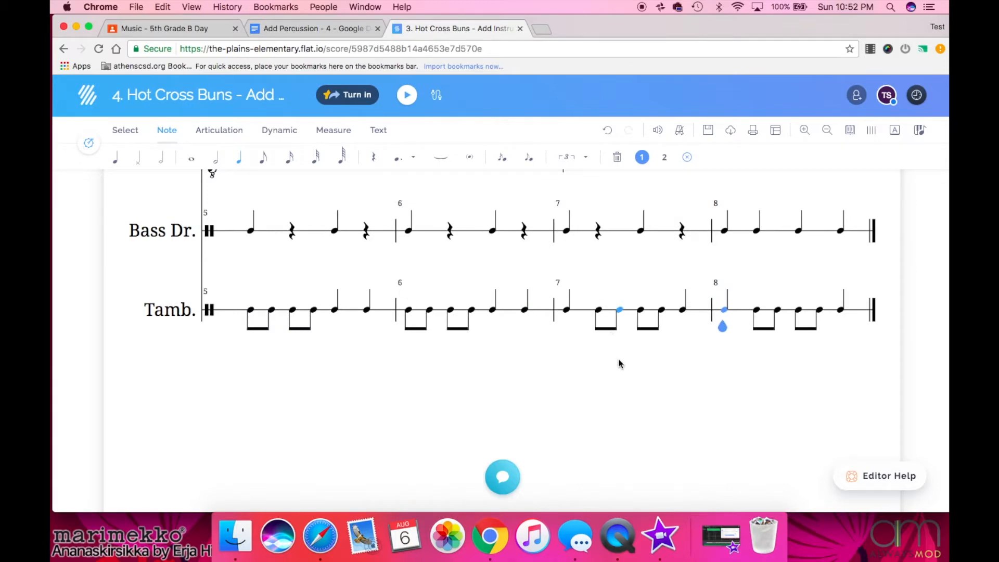
scroll(up, 3)
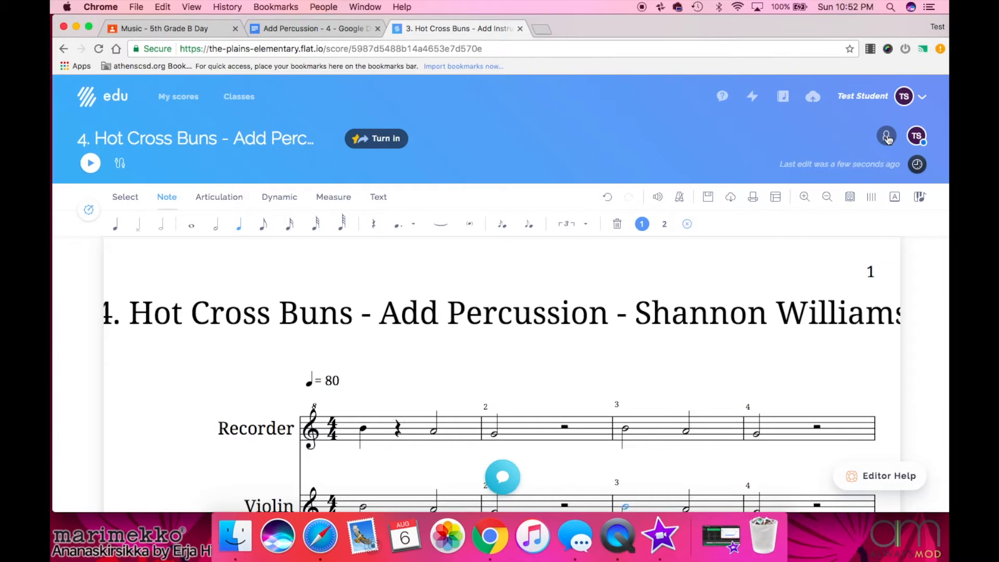
mouse_move(886, 136)
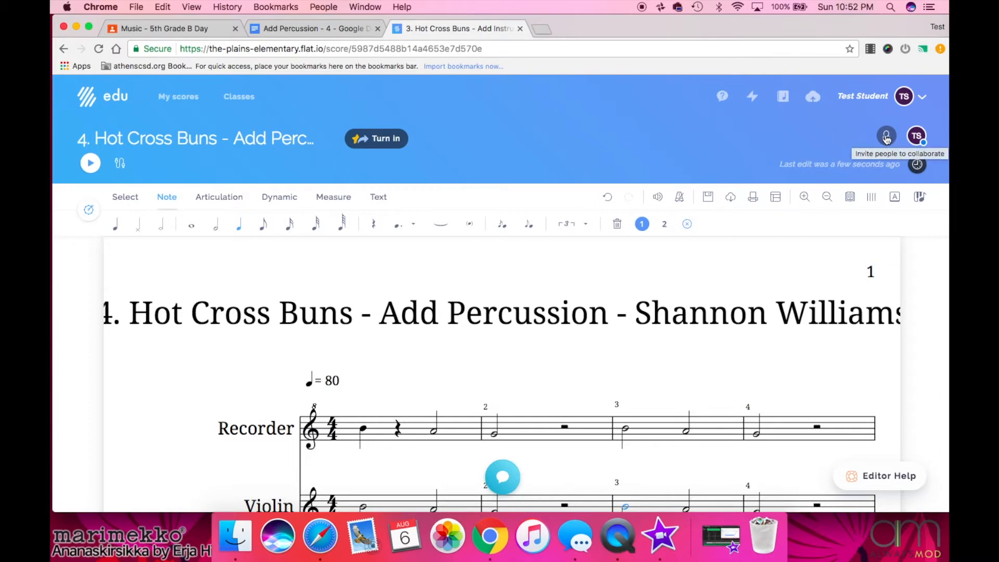
- Set the score's sharing mode to 'Public in my school' and copy its link
click(886, 136)
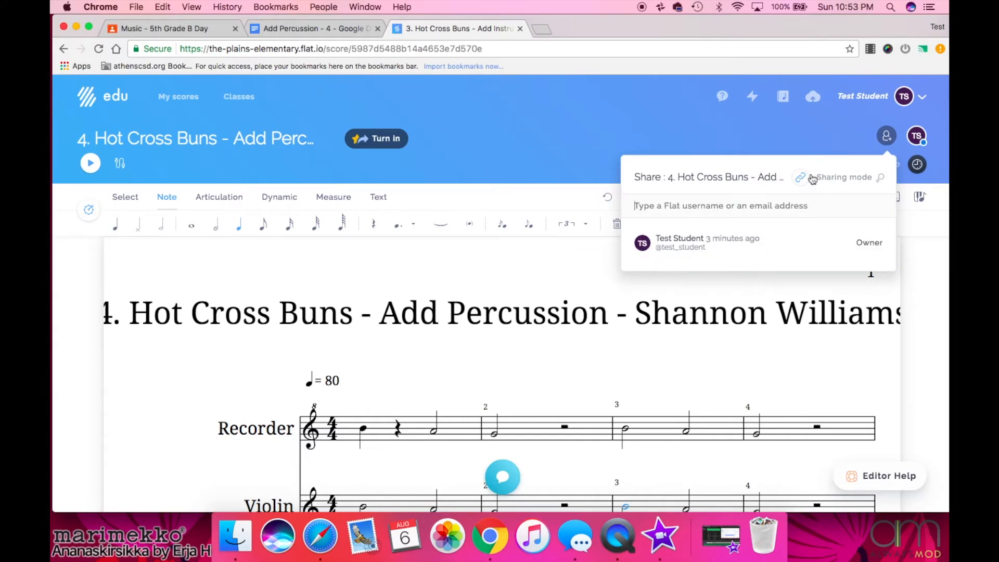
click(843, 177)
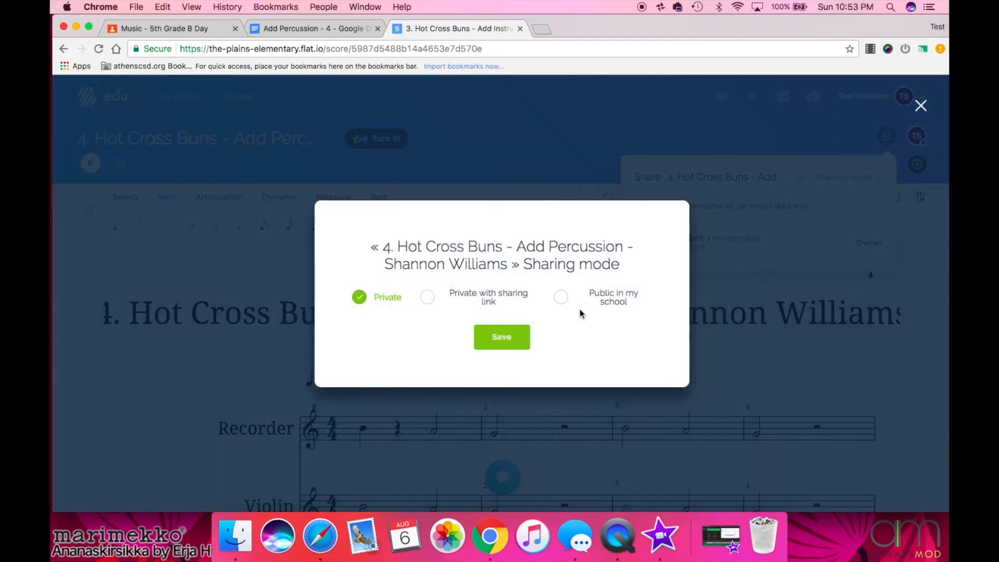
click(561, 297)
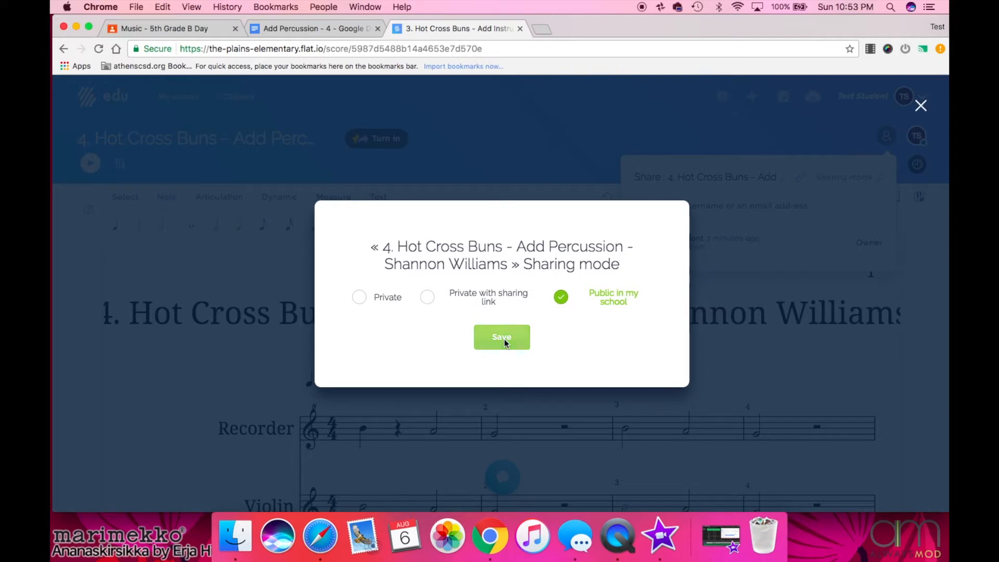
click(501, 336)
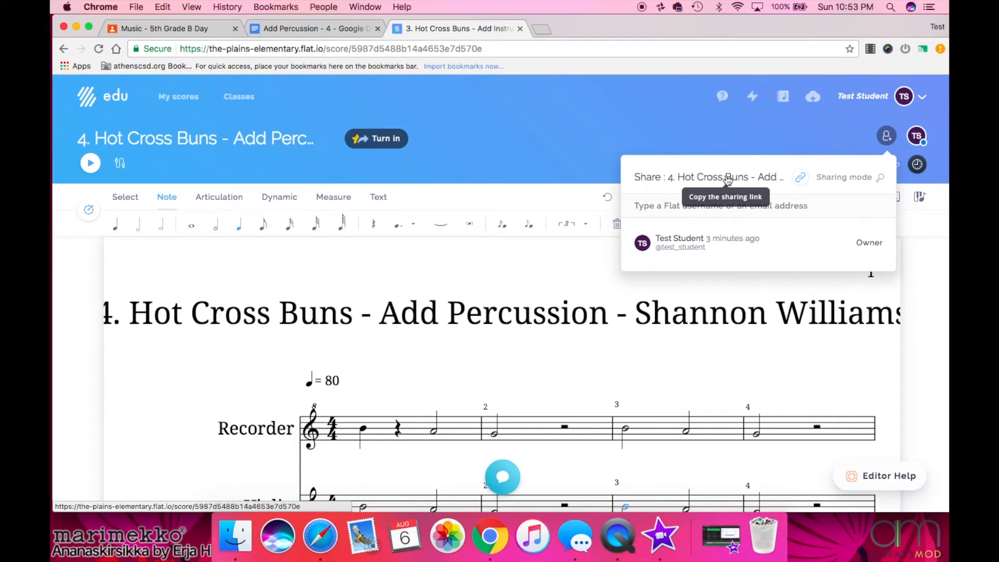
click(800, 177)
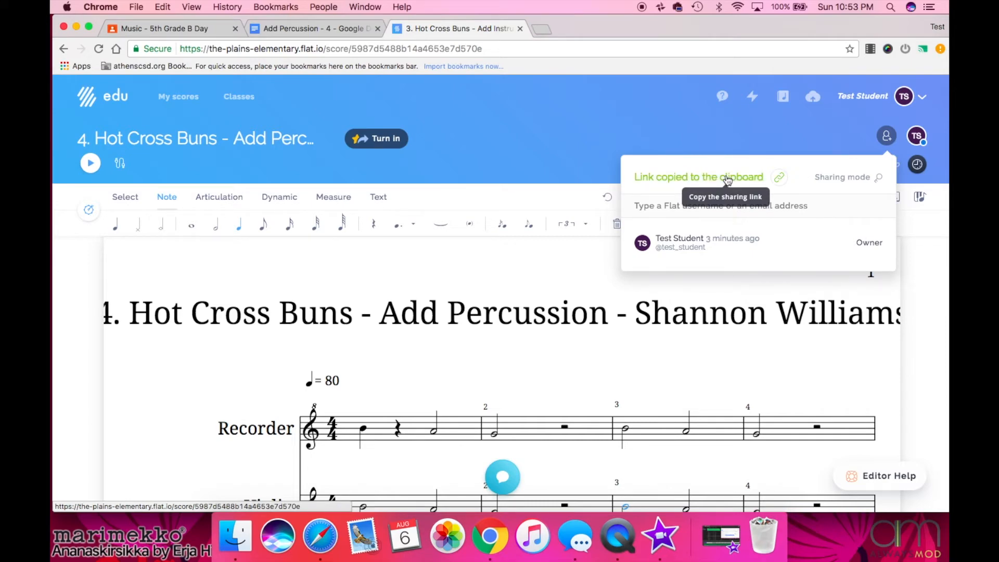
- Open the Add Percussion assignment on the Google Classroom class page
click(165, 28)
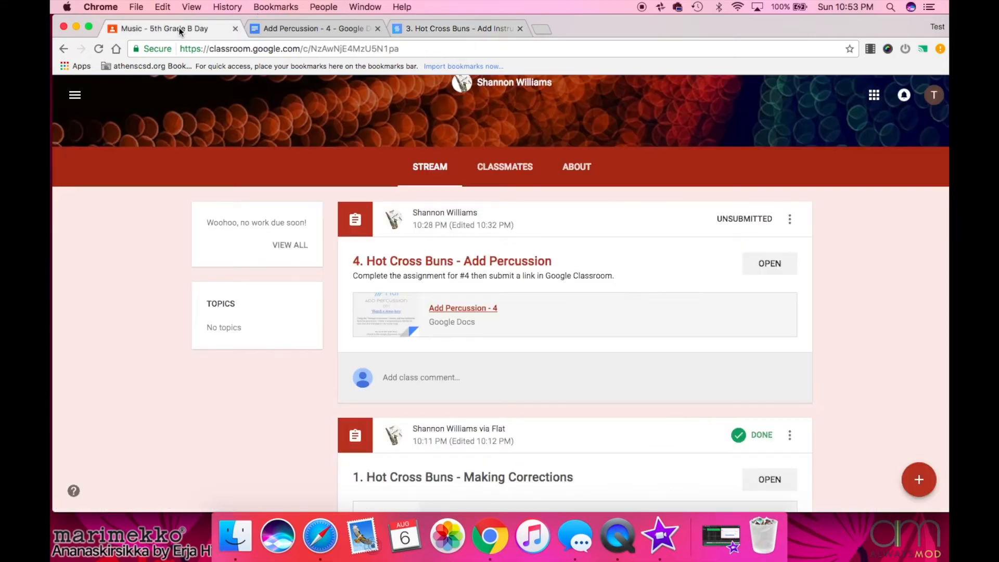
scroll(down, 3)
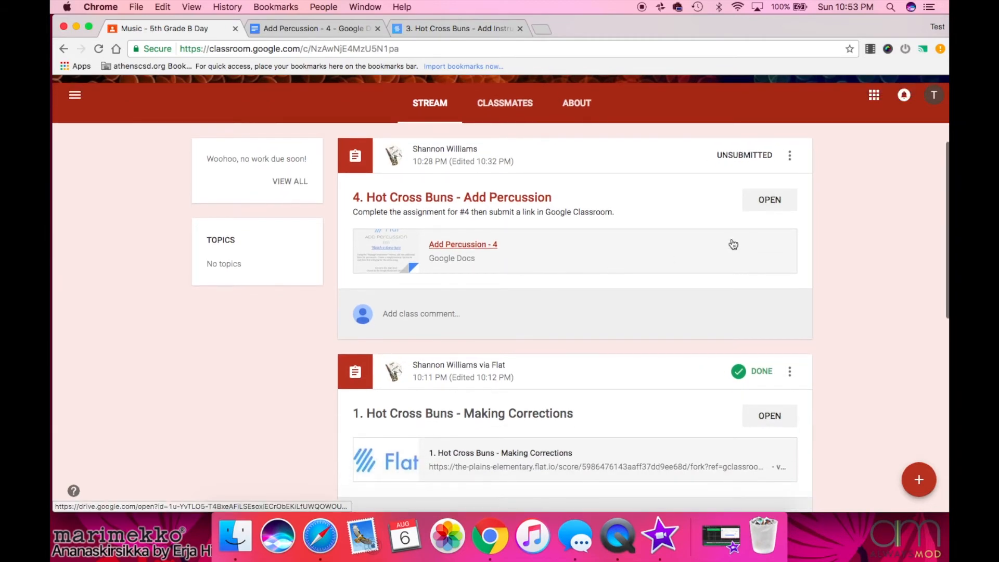
click(769, 199)
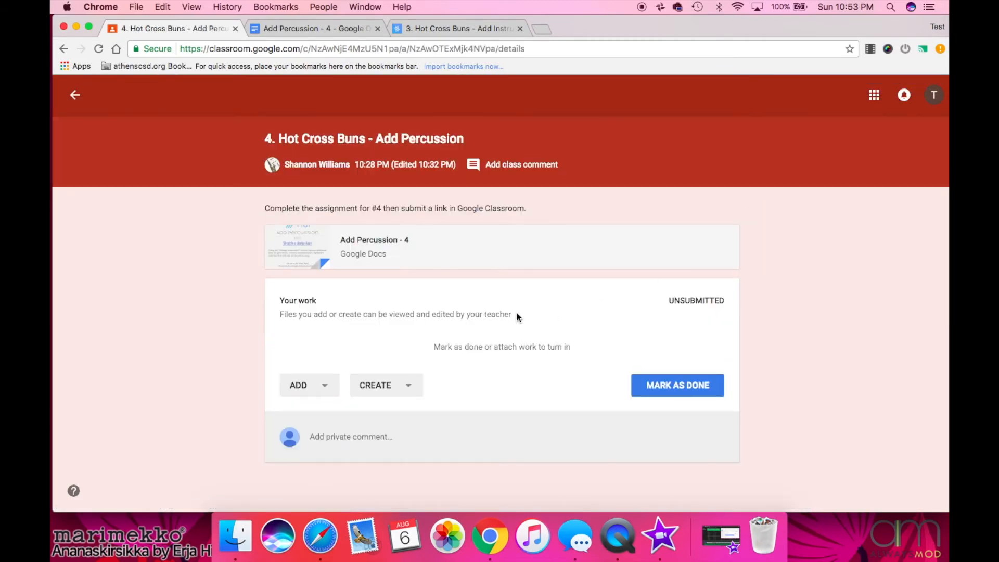
click(298, 385)
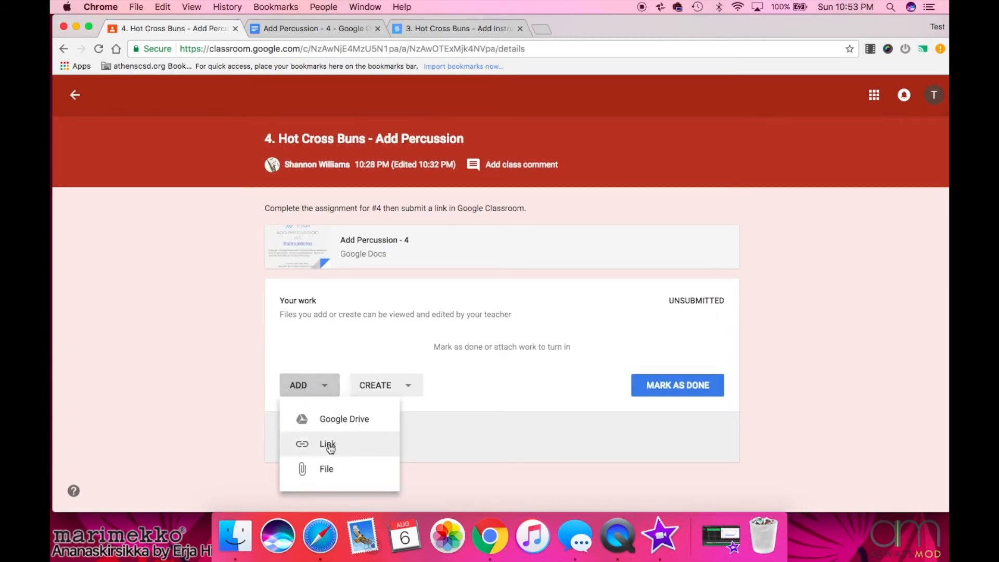
- Attach the pasted Flat score link (…6b4af1e5ca813f55bc031dd) as a link to the work
click(327, 444)
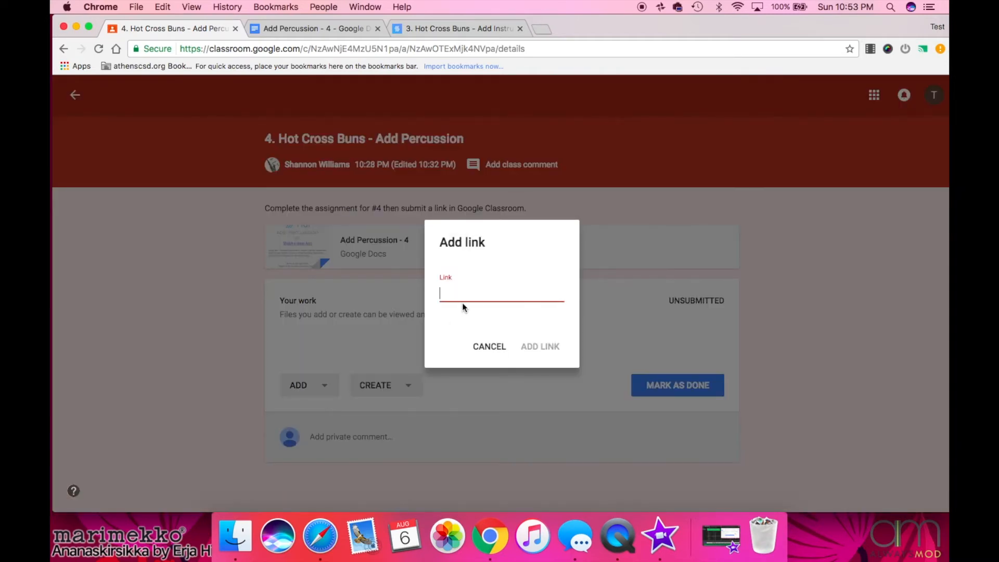
text(6b4af1e5ca813f55bc031dd)
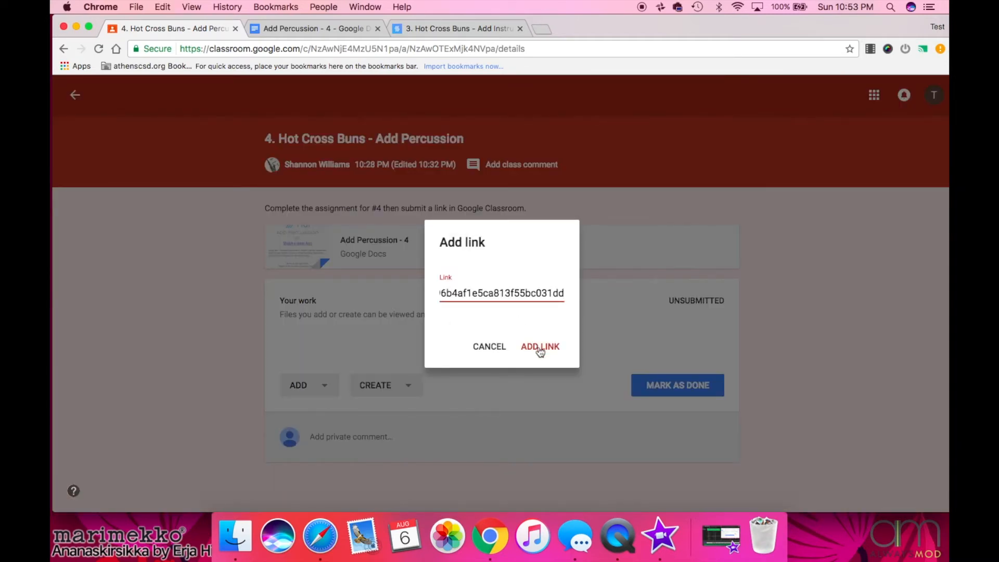
click(539, 346)
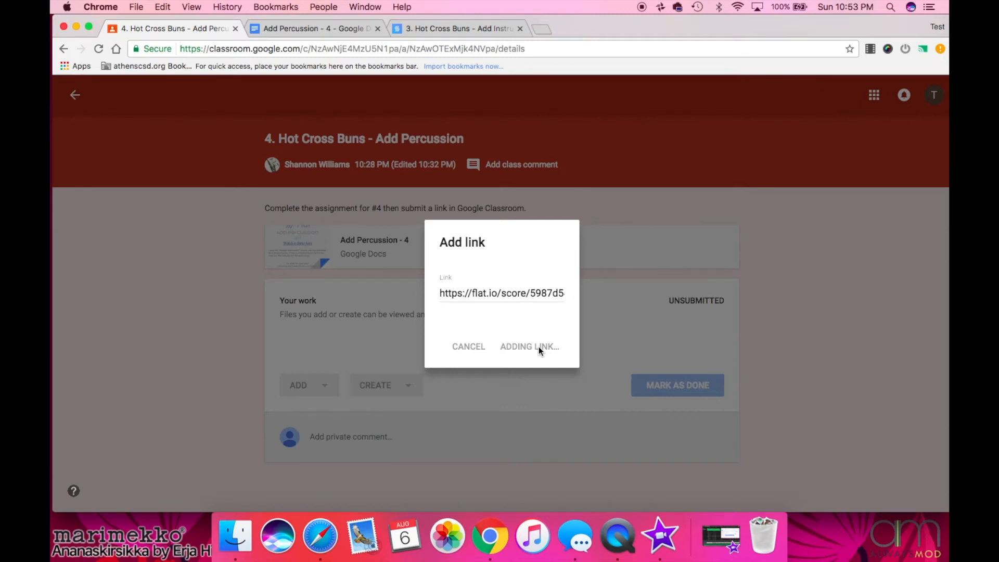
mouse_move(525, 356)
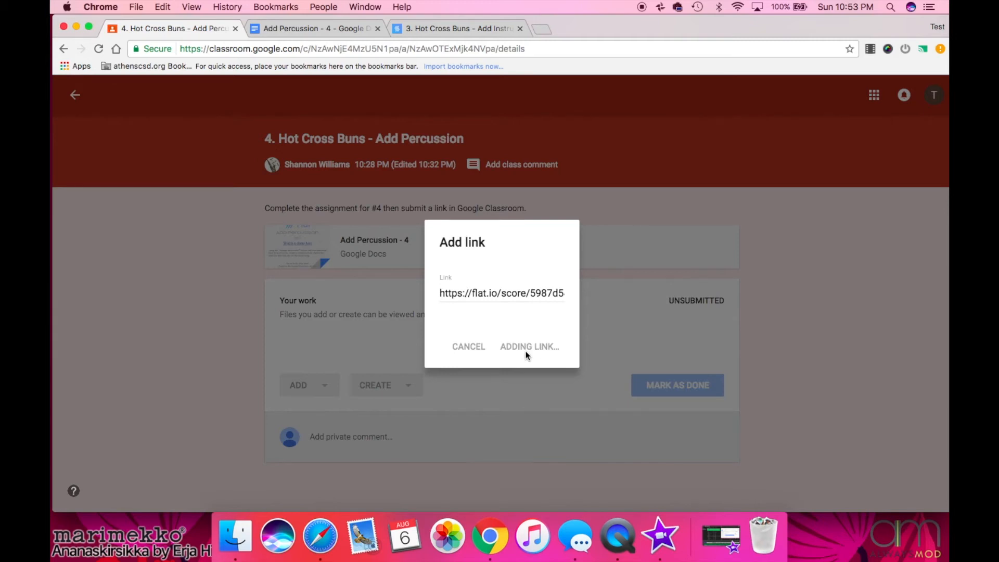
mouse_move(529, 358)
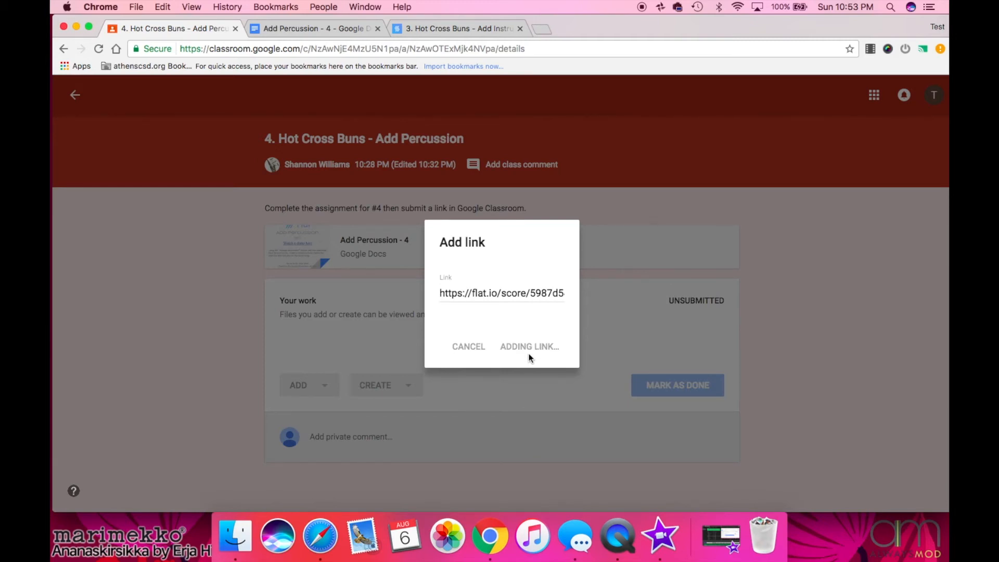
click(528, 346)
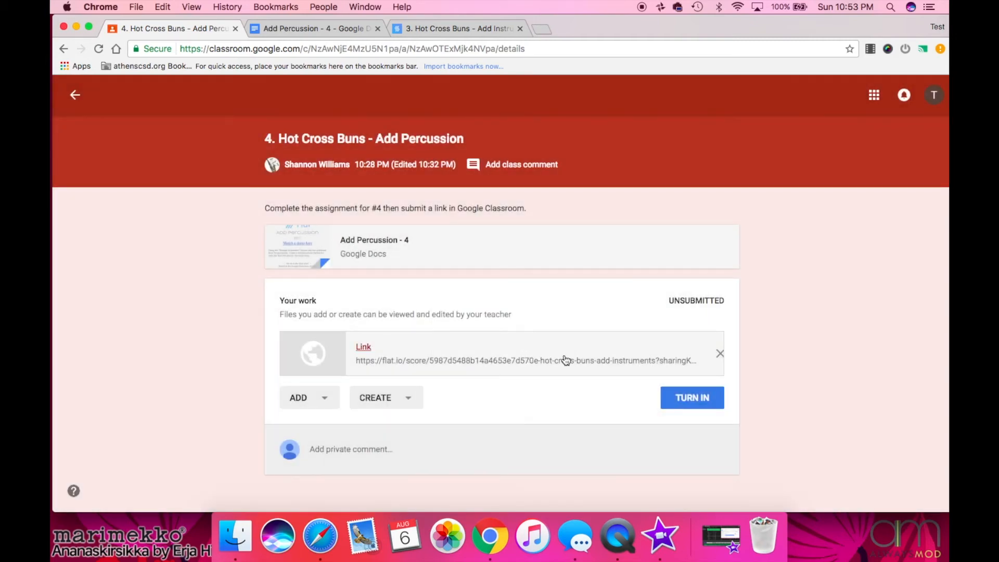
mouse_move(692, 397)
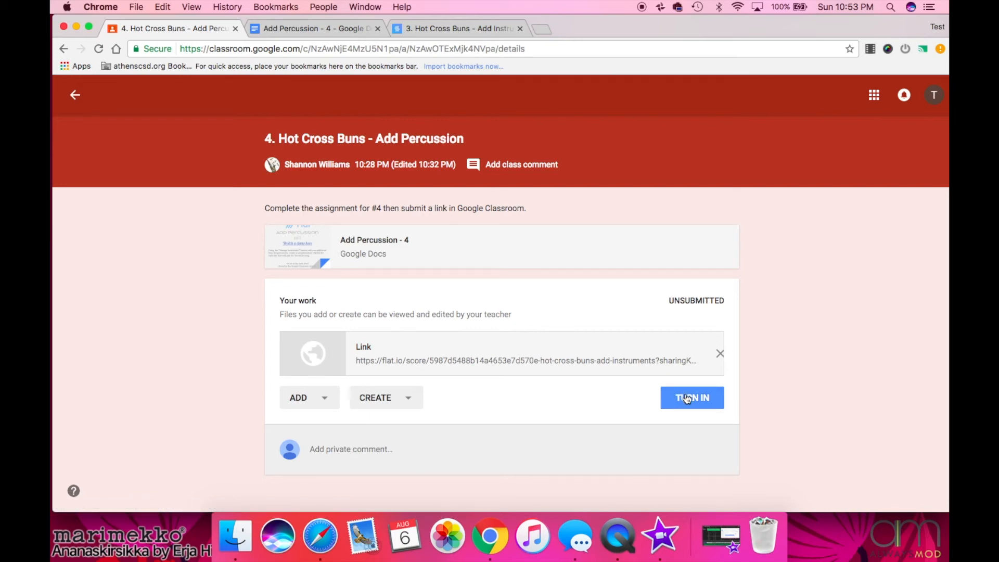
- Submit the Add Percussion work with Turn In and confirm in the dialog
click(692, 397)
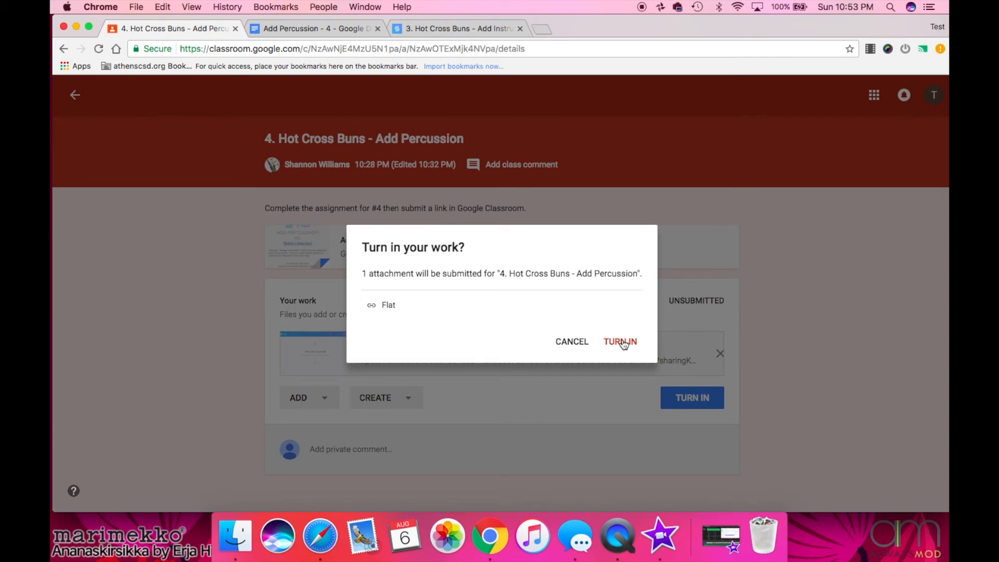
click(618, 341)
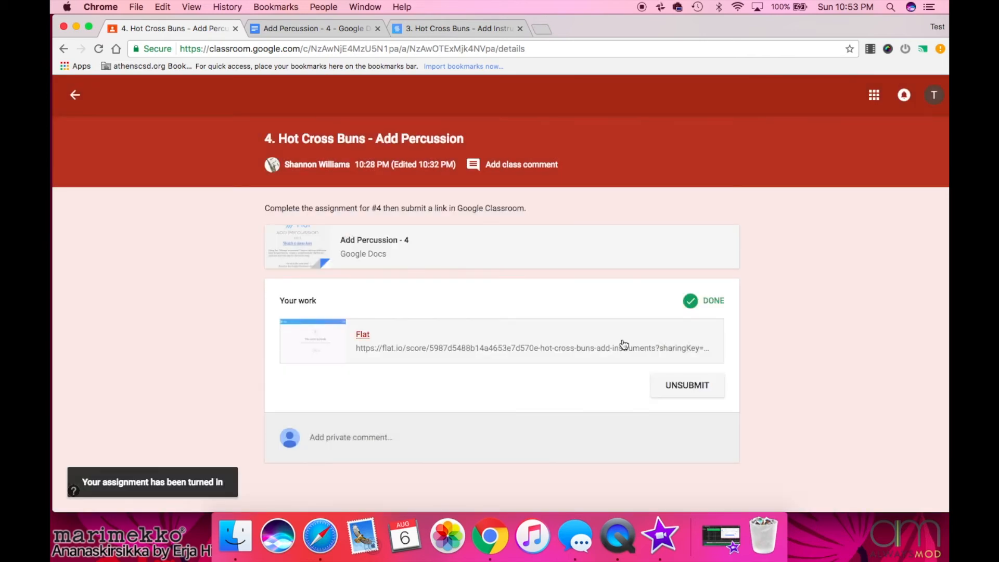
mouse_move(646, 401)
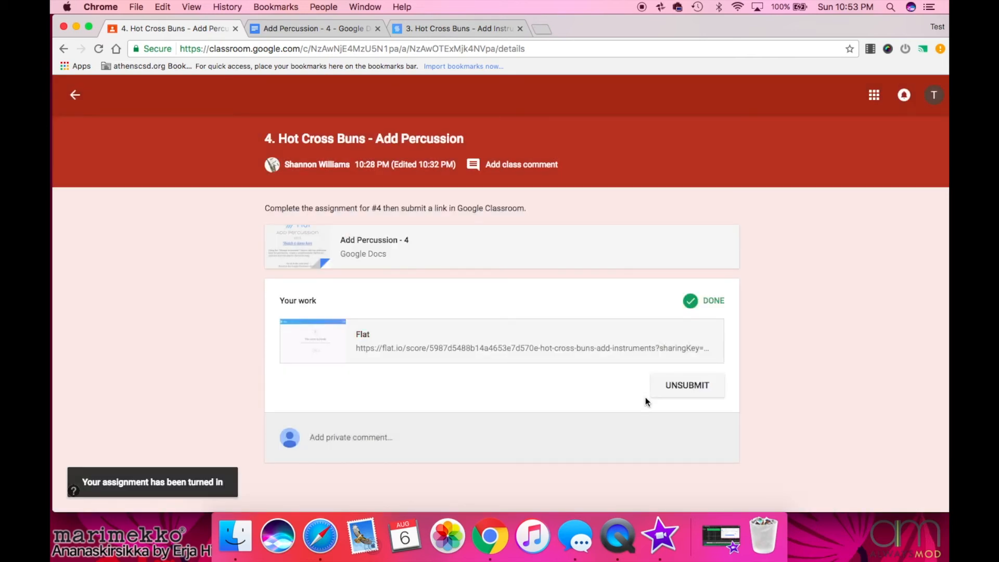